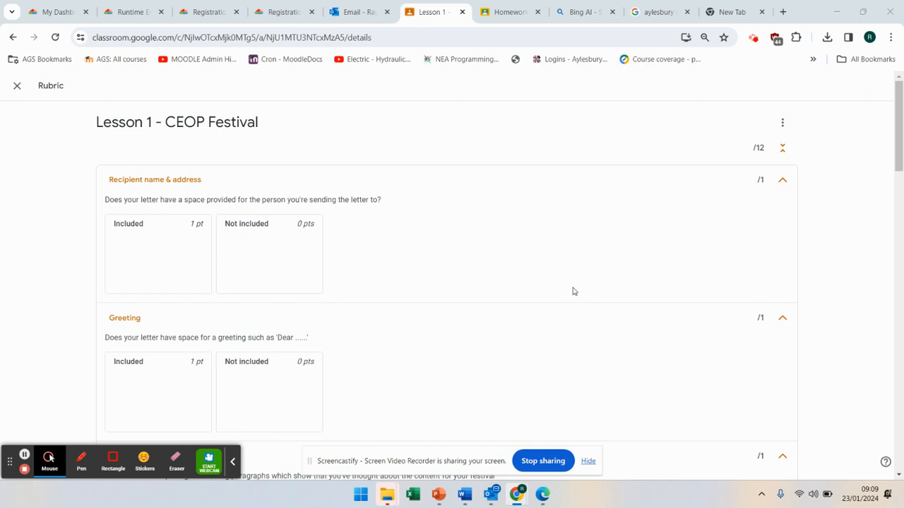
{"action": "mouse_move", "coordinate": [394, 487]}
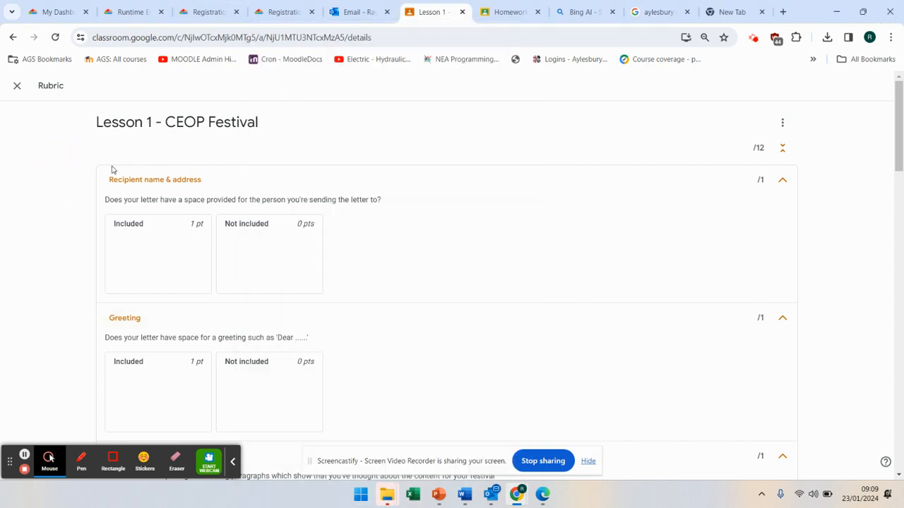
{"action": "mouse_move", "coordinate": [138, 160]}
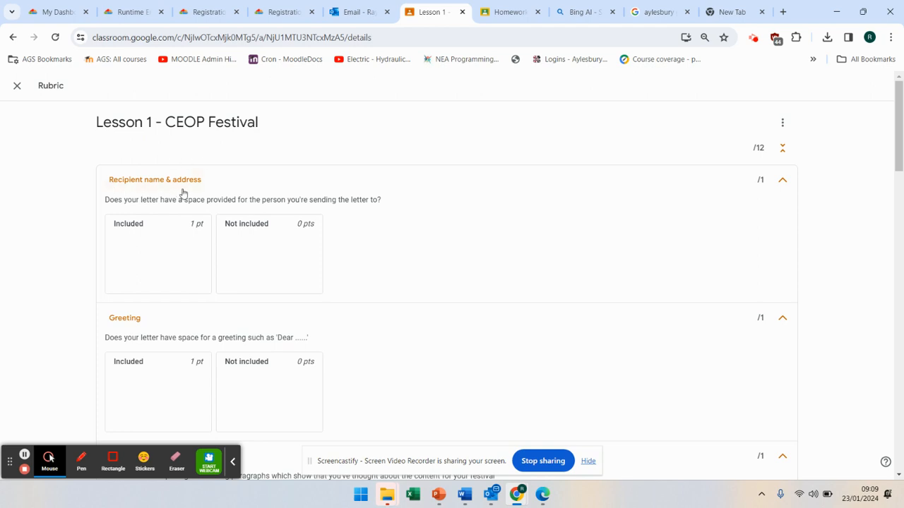
Step: Scroll down through the open document and click near its top-left corner
{"action": "scroll", "scroll_direction": "down", "scroll_amount": 3}
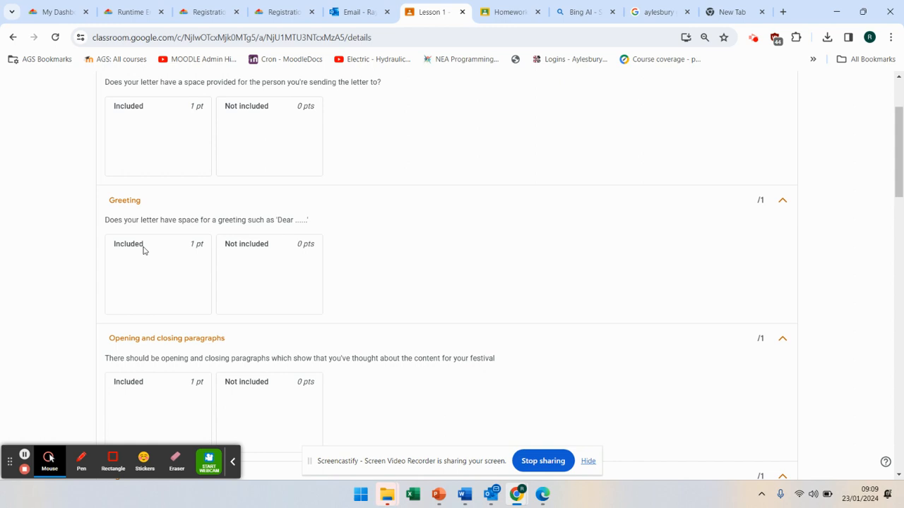
{"action": "scroll", "scroll_direction": "down", "scroll_amount": 3}
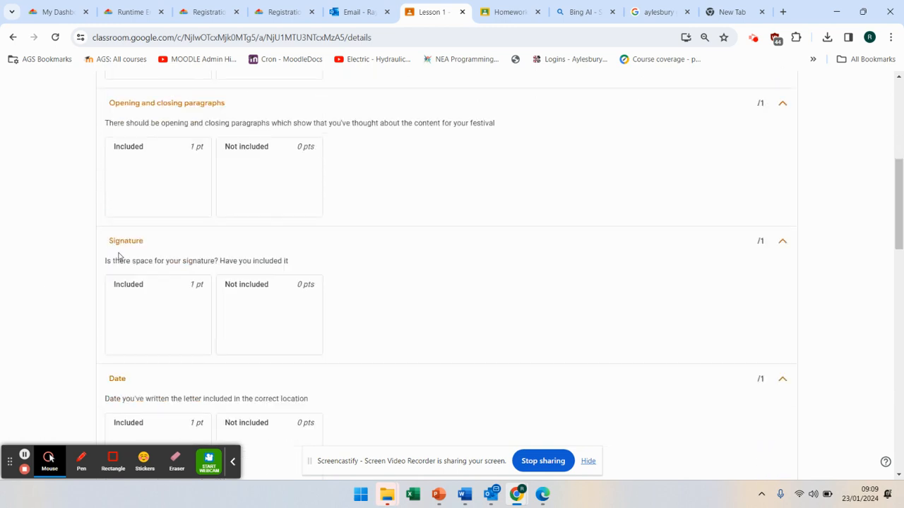
{"action": "scroll", "scroll_direction": "down", "scroll_amount": 3}
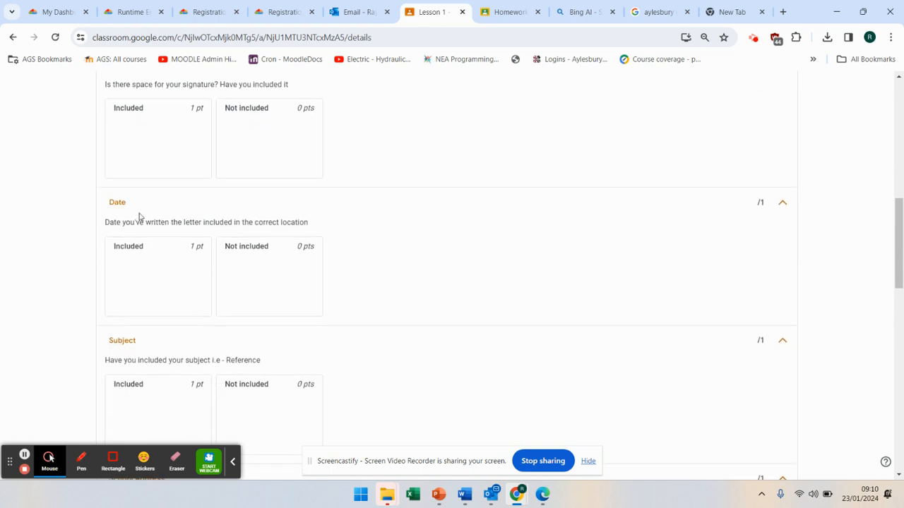
{"action": "scroll", "scroll_direction": "down", "scroll_amount": 3}
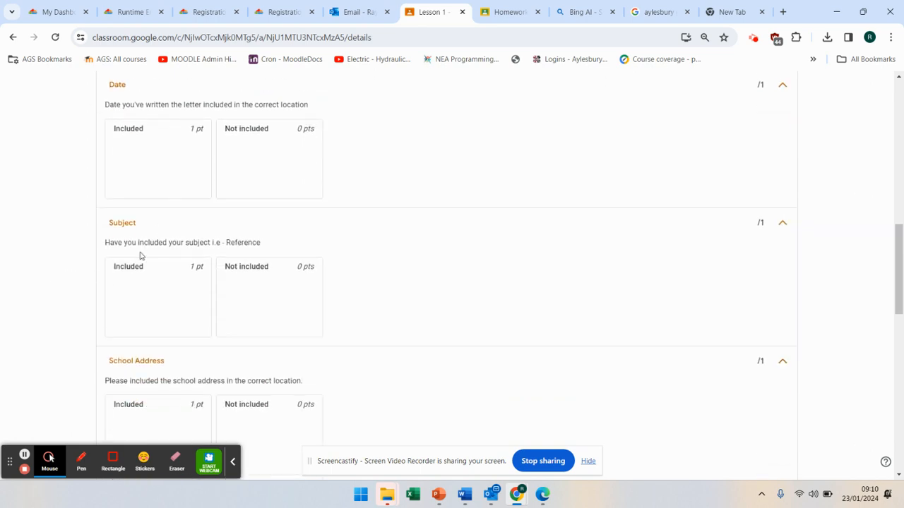
{"action": "scroll", "scroll_direction": "down", "scroll_amount": 3}
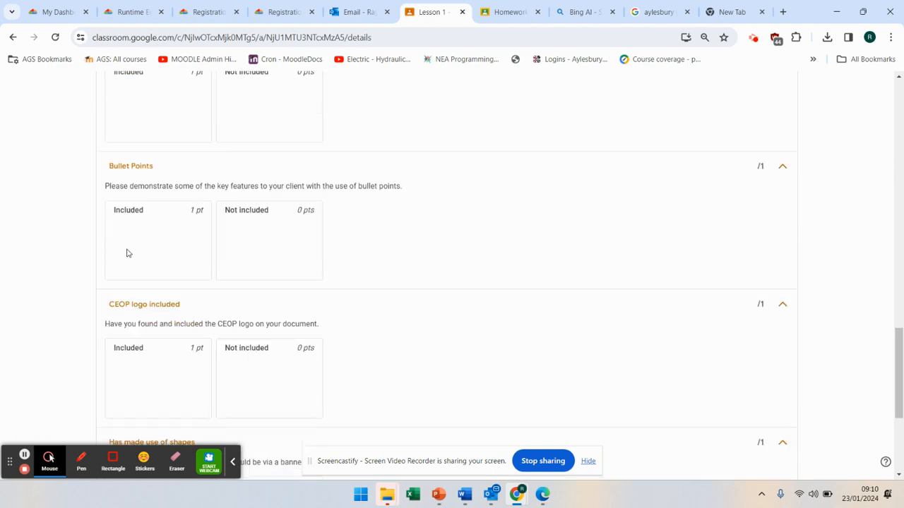
{"action": "mouse_move", "coordinate": [139, 260]}
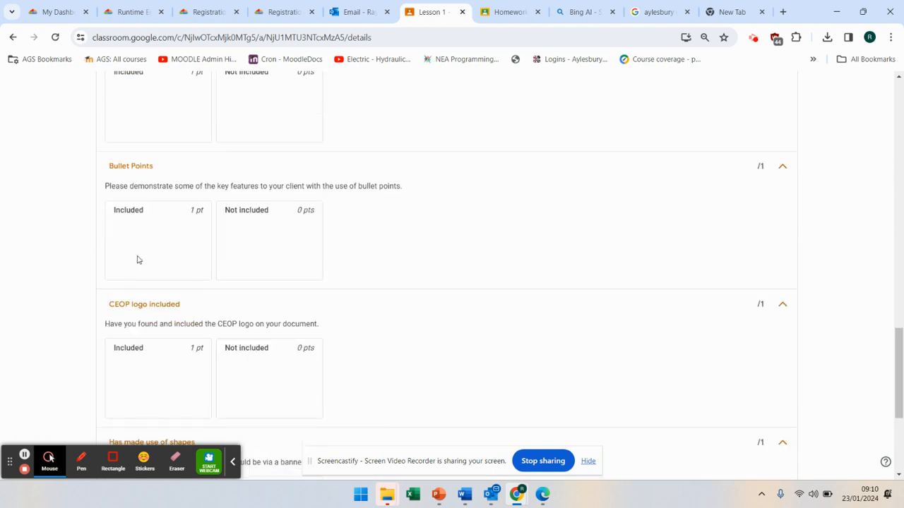
{"action": "scroll", "scroll_direction": "down", "scroll_amount": 3}
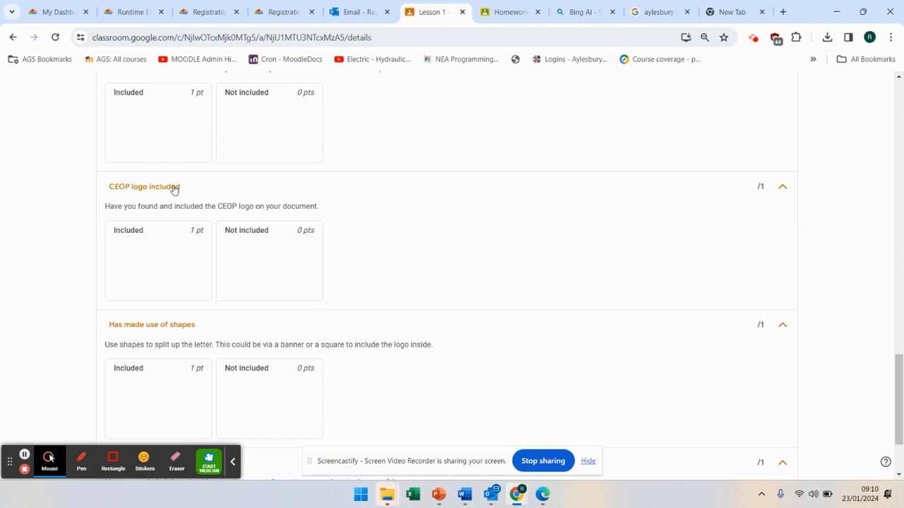
{"action": "scroll", "scroll_direction": "down", "scroll_amount": 3}
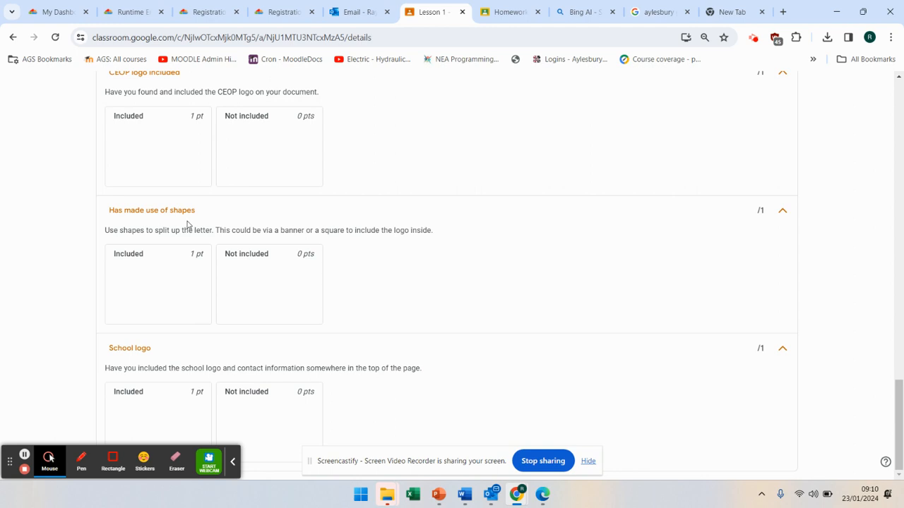
{"action": "mouse_move", "coordinate": [308, 198]}
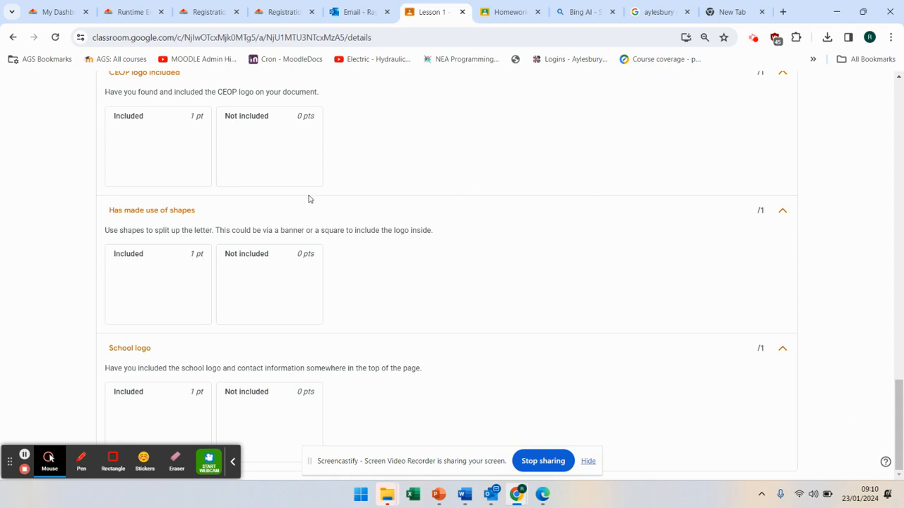
{"action": "mouse_move", "coordinate": [426, 234]}
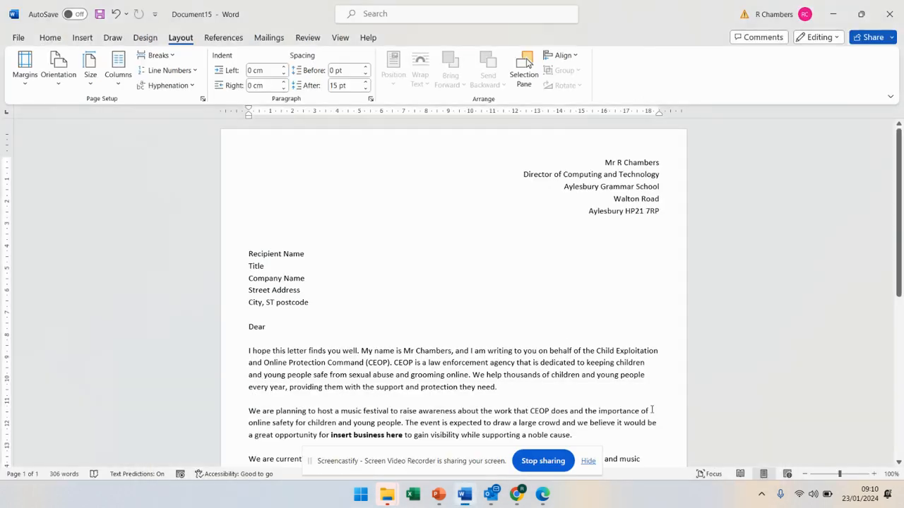
{"action": "mouse_move", "coordinate": [458, 225]}
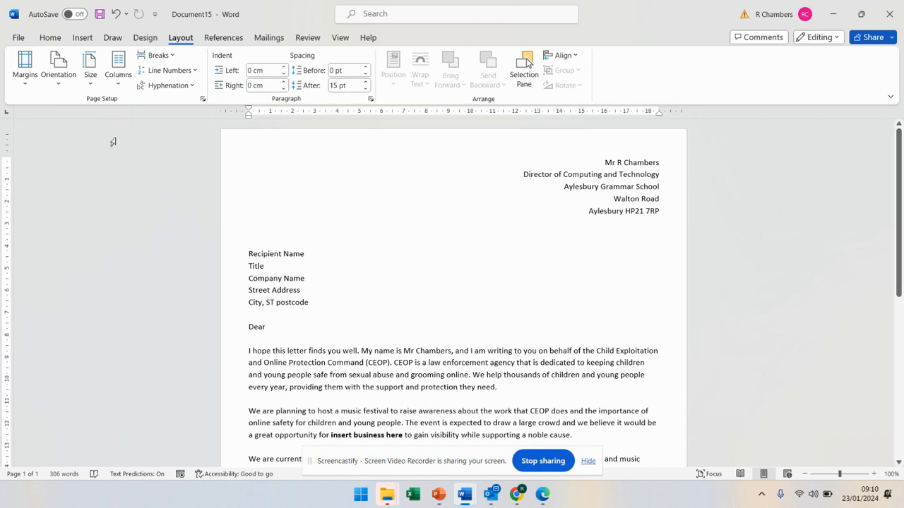
{"action": "mouse_move", "coordinate": [237, 99]}
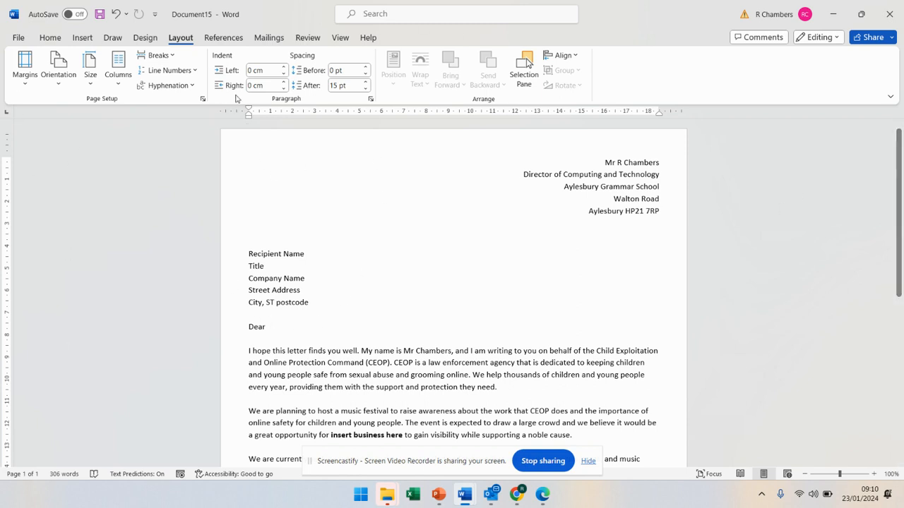
{"action": "mouse_move", "coordinate": [166, 101]}
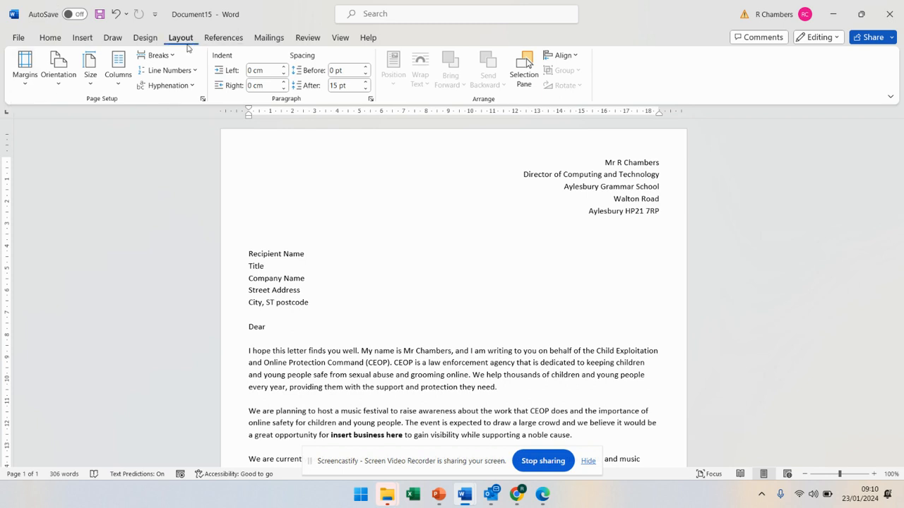
{"action": "left_click", "coordinate": [25, 67]}
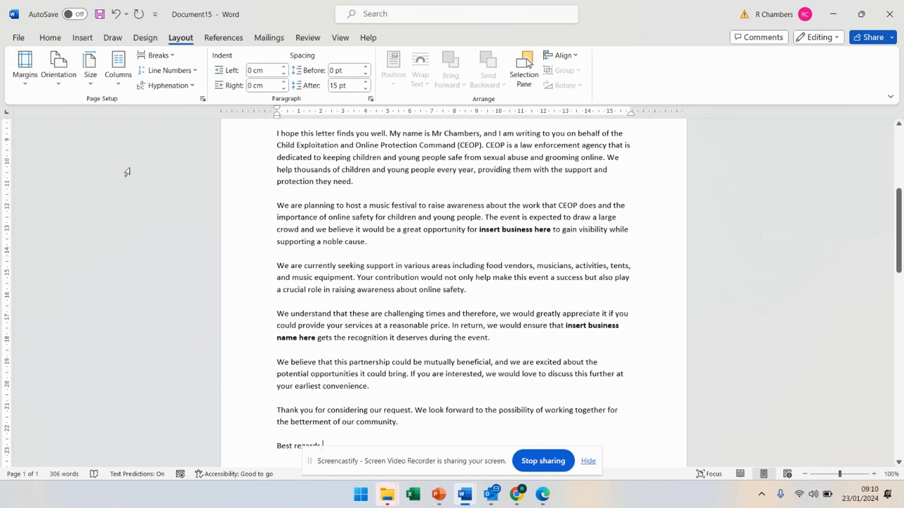
{"action": "scroll", "scroll_direction": "down", "scroll_amount": 3}
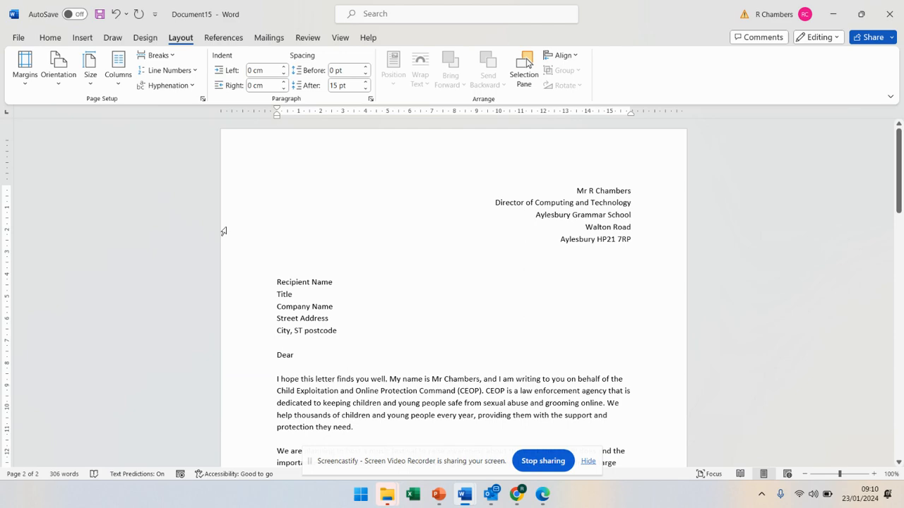
{"action": "left_click", "coordinate": [24, 67]}
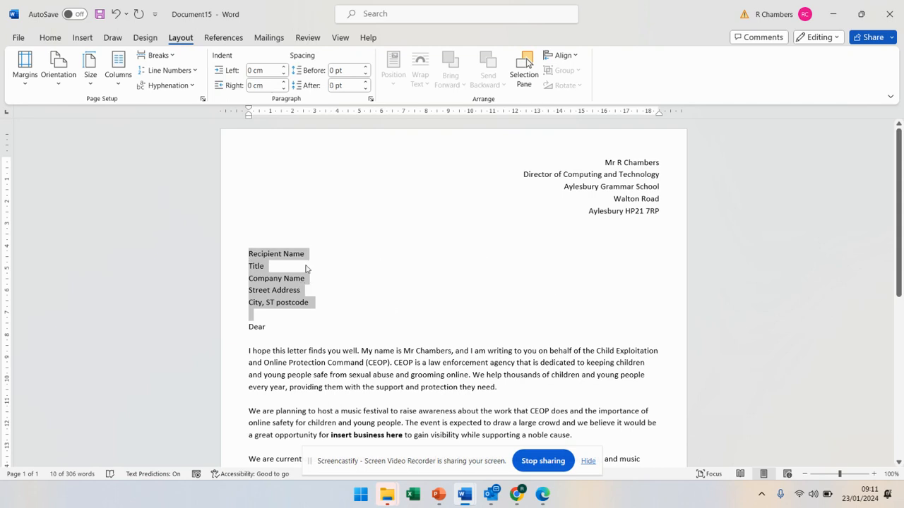
{"action": "mouse_move", "coordinate": [257, 313]}
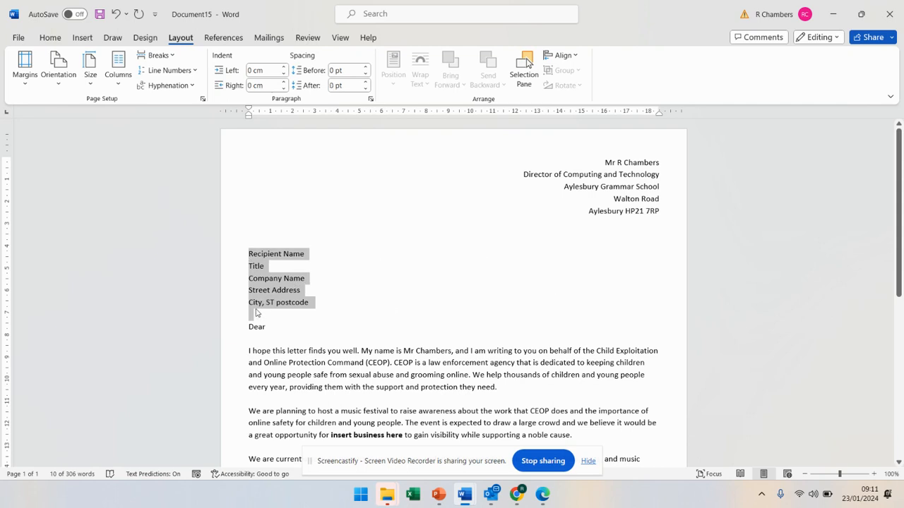
{"action": "mouse_move", "coordinate": [346, 301]}
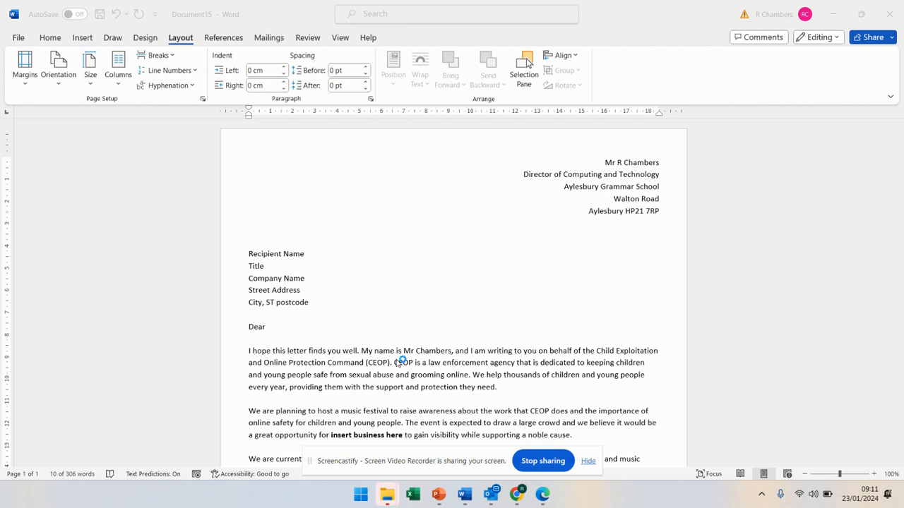
Step: In Excel, browse to the Downloads folder and sort files by date modified
{"action": "left_click", "coordinate": [411, 494]}
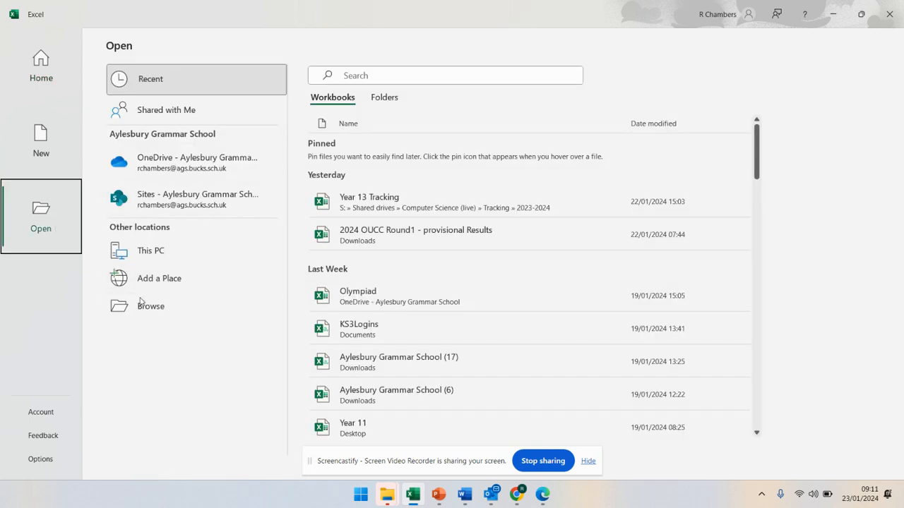
{"action": "left_click", "coordinate": [150, 305]}
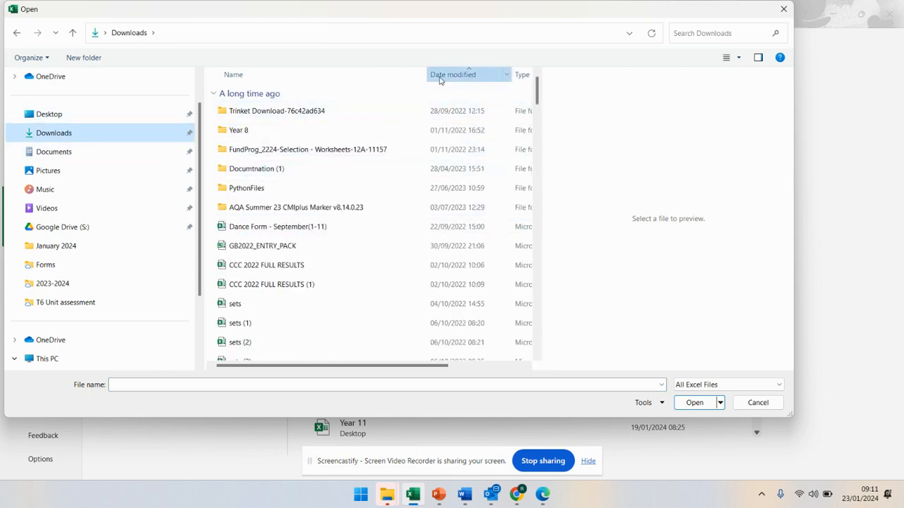
{"action": "left_click", "coordinate": [758, 402]}
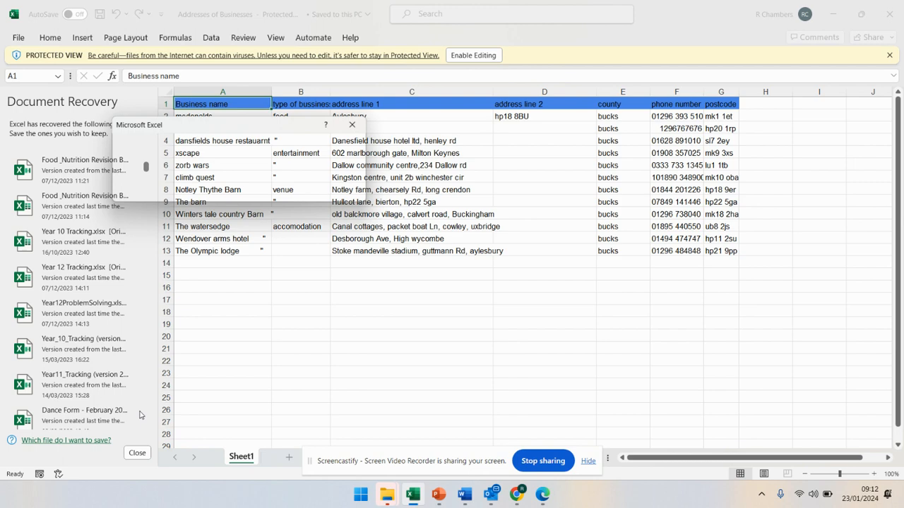
Step: Dismiss the document recovery panel, select the name cells and enable editing
{"action": "left_click", "coordinate": [137, 453]}
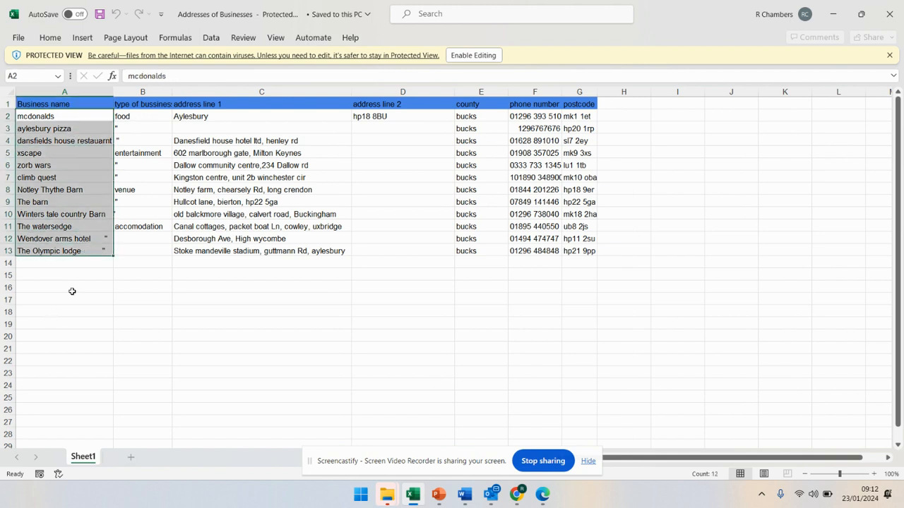
{"action": "left_click", "coordinate": [64, 128]}
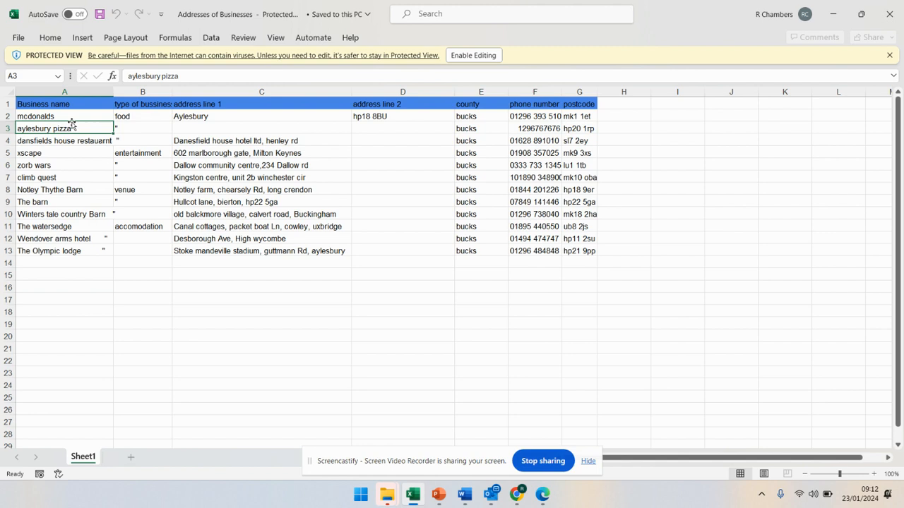
{"action": "left_click", "coordinate": [64, 116]}
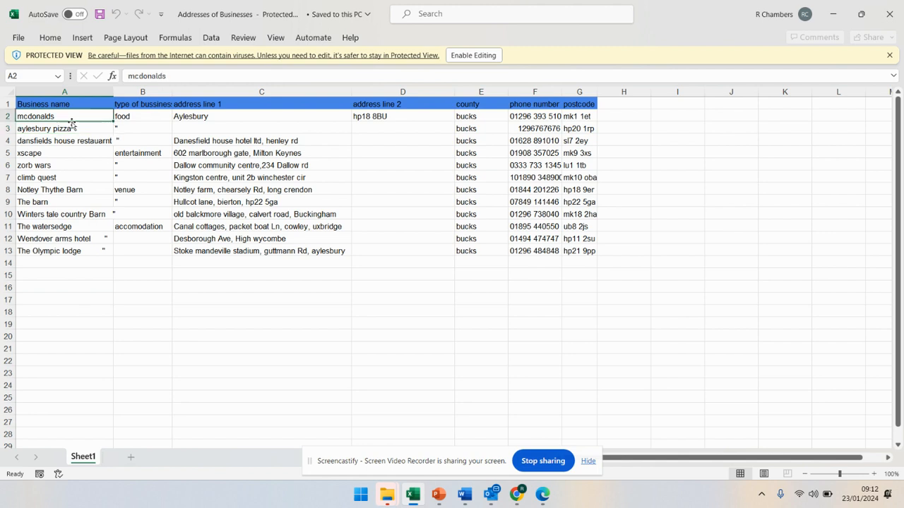
{"action": "left_click", "coordinate": [473, 55]}
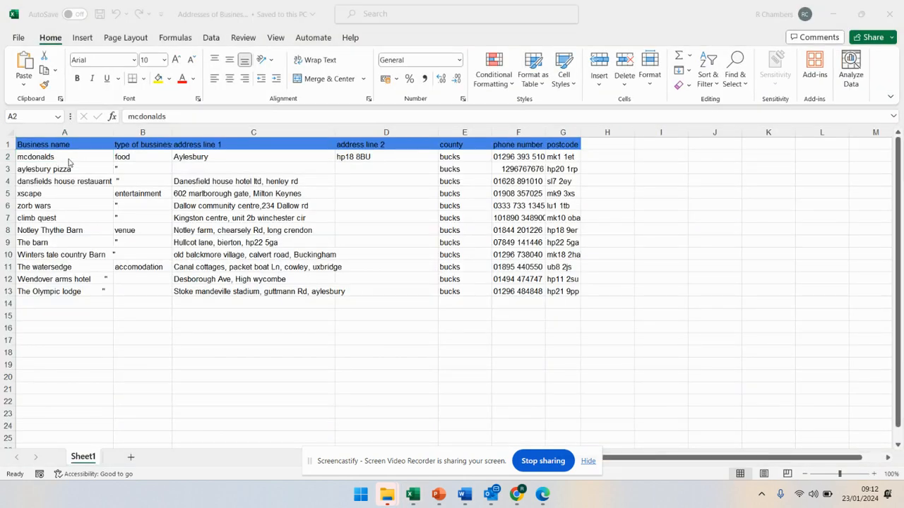
Step: Retype the names as Aylesbury Pizza, Danesfield House Restaurant and Xscape
{"action": "type", "text": "McD"}
{"action": "left_click", "coordinate": [64, 168]}
{"action": "type", "text": "A"}
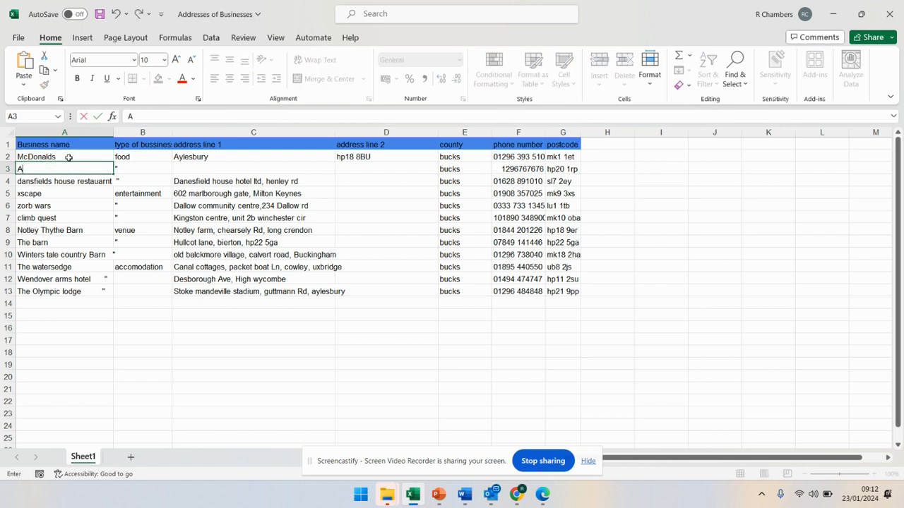
{"action": "type", "text": "ylesbury Pizz"}
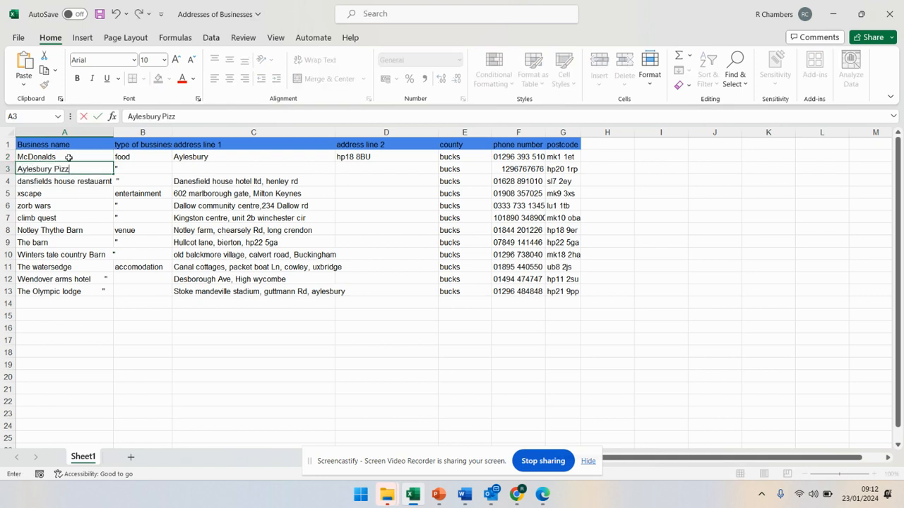
{"action": "type", "text": "a"}
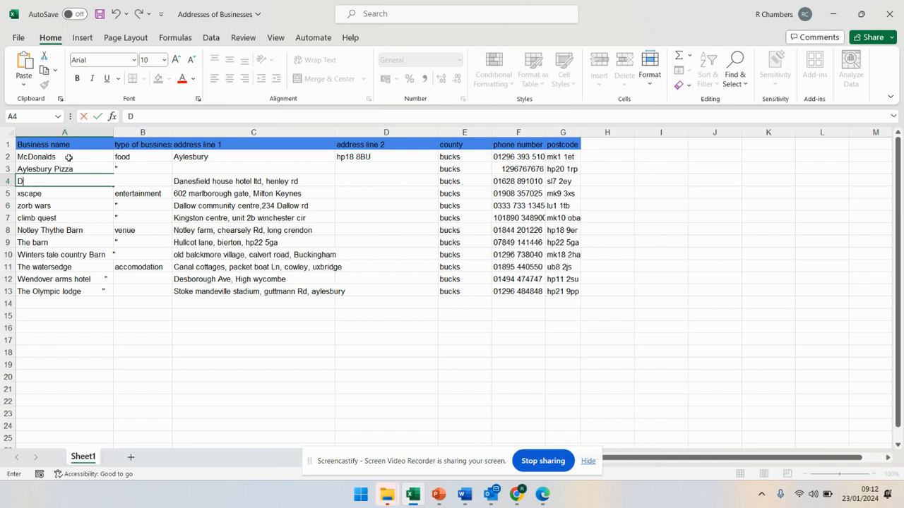
{"action": "type", "text": "ane"}
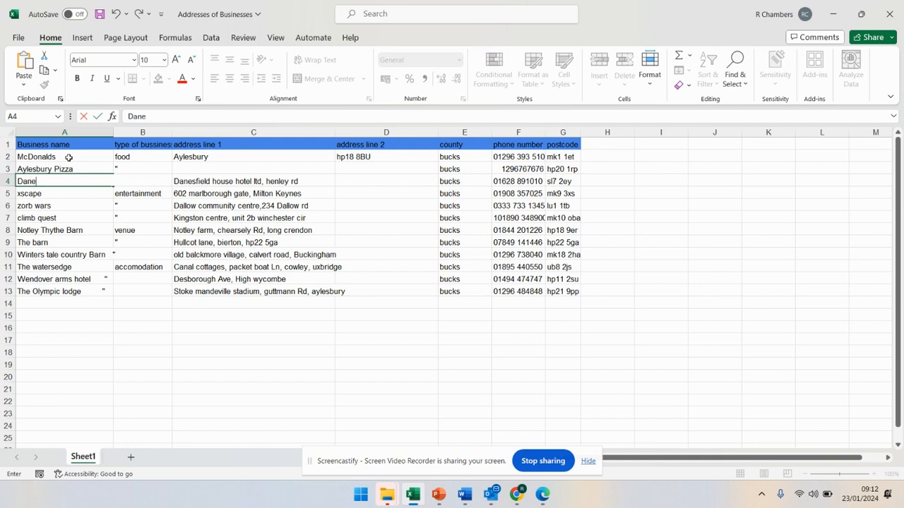
{"action": "type", "text": "dansfields house restauarnt \""}
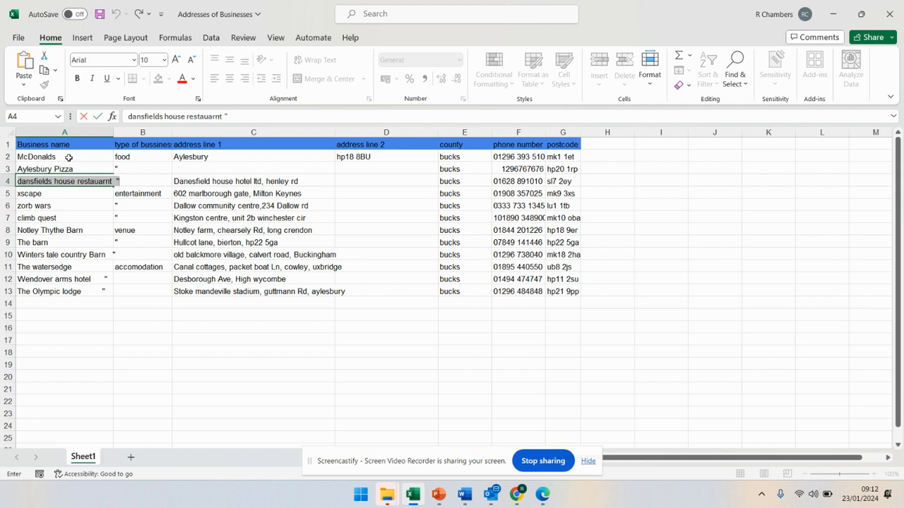
{"action": "type", "text": "Dan"}
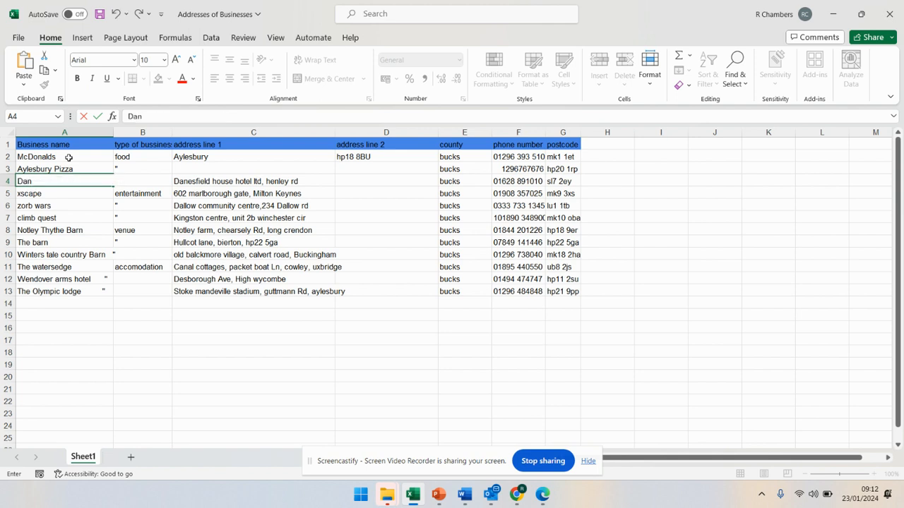
{"action": "type", "text": "Danesfield House Rest"}
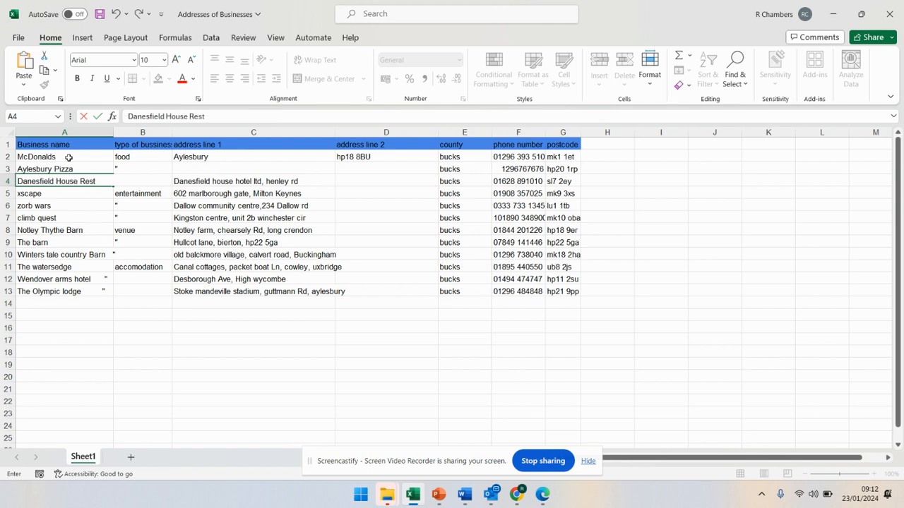
{"action": "type", "text": "aurant"}
{"action": "left_click", "coordinate": [64, 193]}
{"action": "type", "text": "E"}
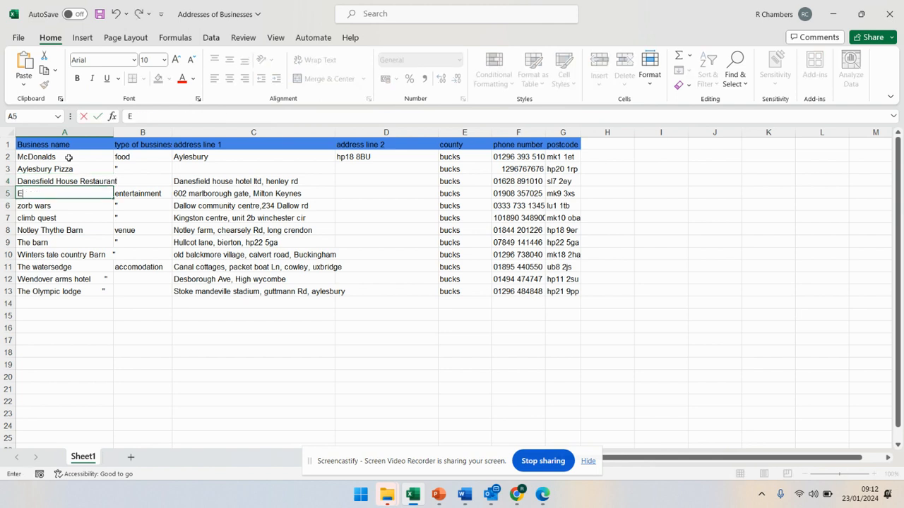
{"action": "type", "text": "Xscape"}
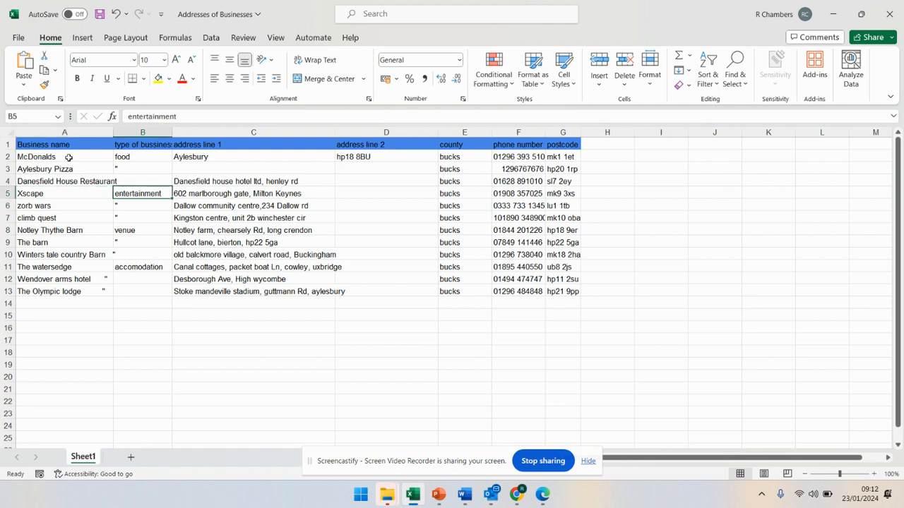
Step: Widen the name and address columns and fill in types like Entertainment and Accomodation
{"action": "left_click", "coordinate": [142, 156]}
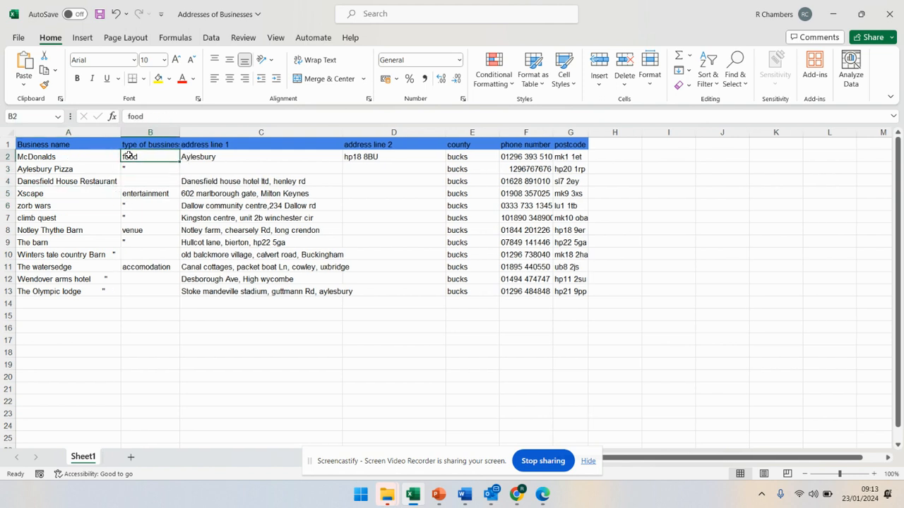
{"action": "left_click", "coordinate": [150, 169]}
{"action": "type", "text": "Food"}
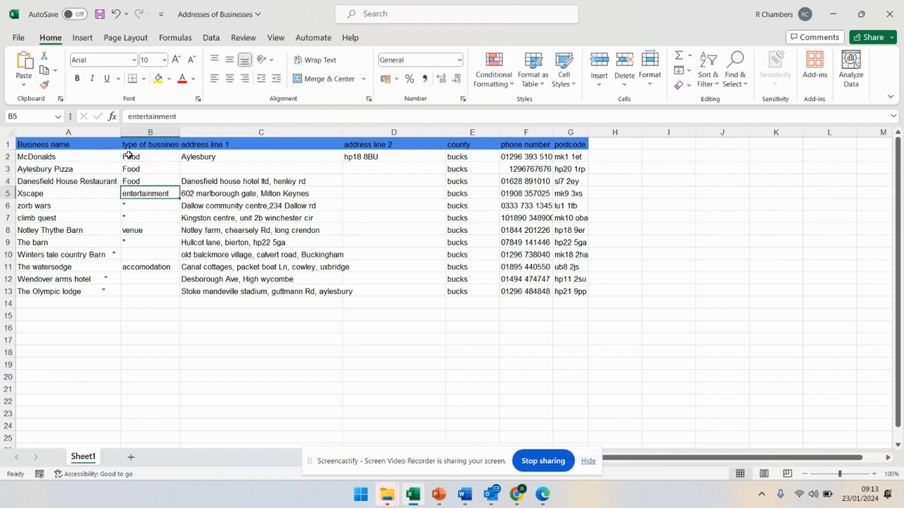
{"action": "type", "text": "Entert"}
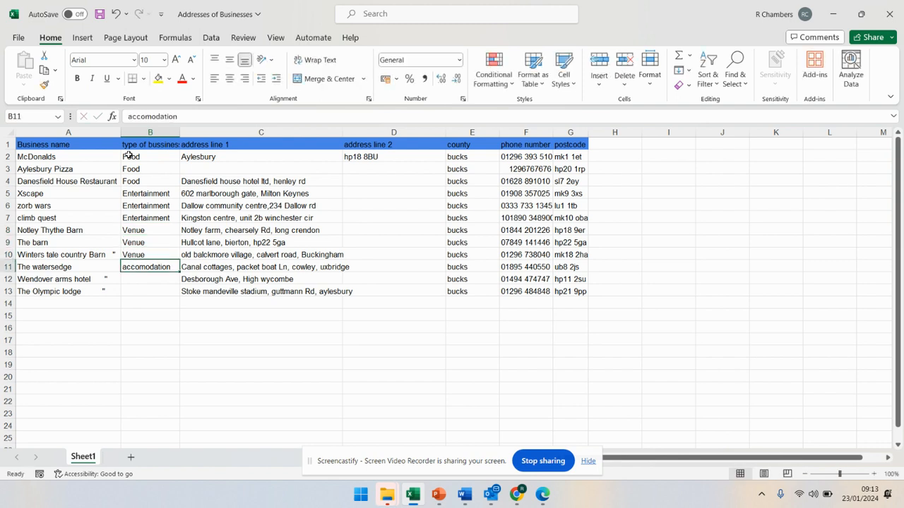
{"action": "type", "text": "Aco"}
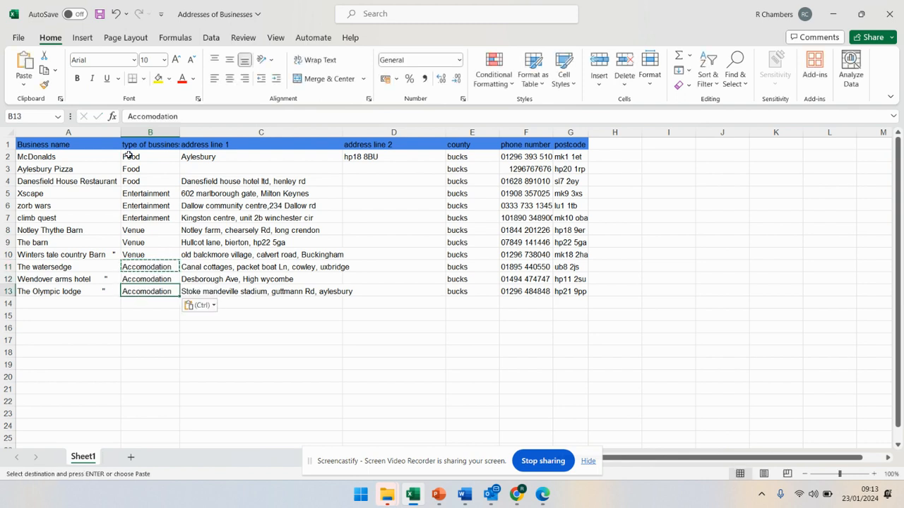
{"action": "left_click_drag", "start_coordinate": [344, 132], "coordinate": [344, 132]}
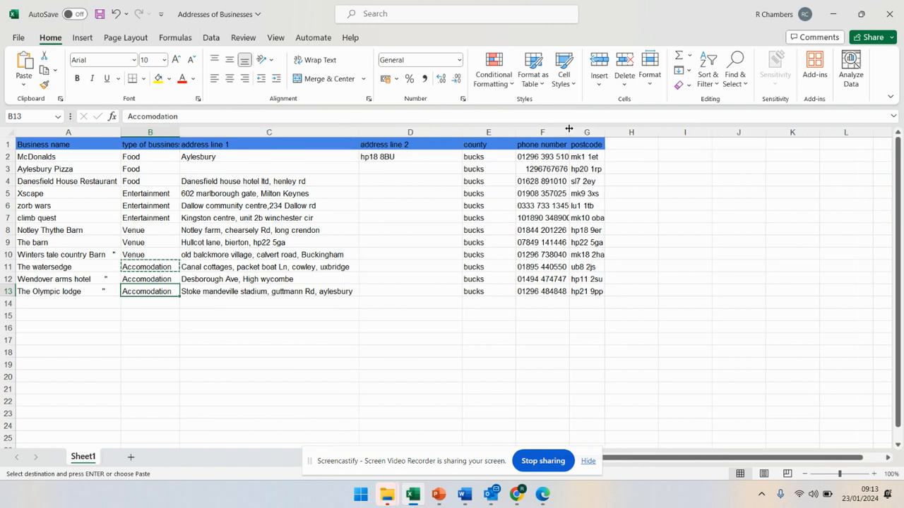
{"action": "left_click", "coordinate": [410, 156]}
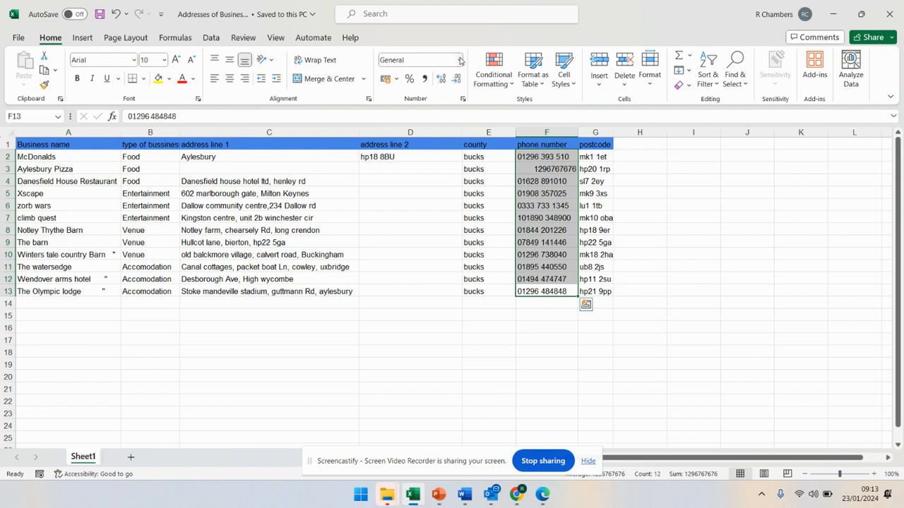
{"action": "left_click", "coordinate": [459, 60]}
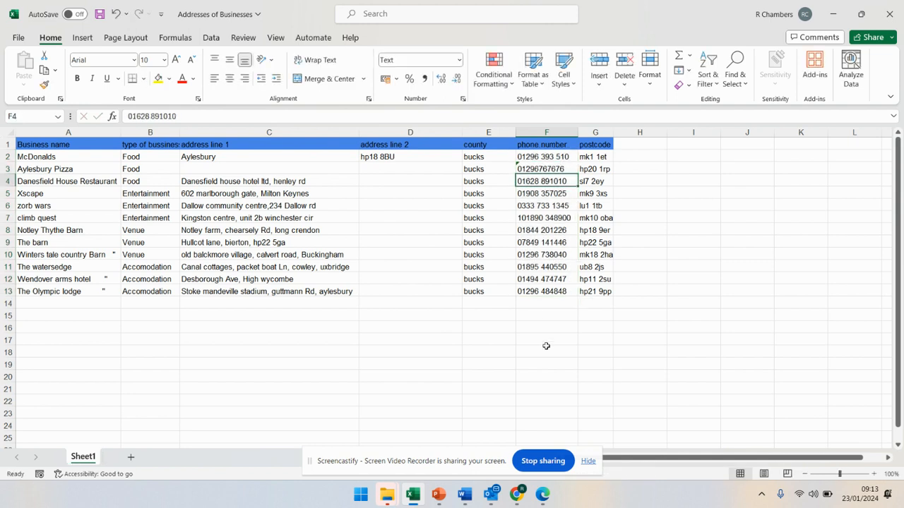
{"action": "mouse_move", "coordinate": [527, 320]}
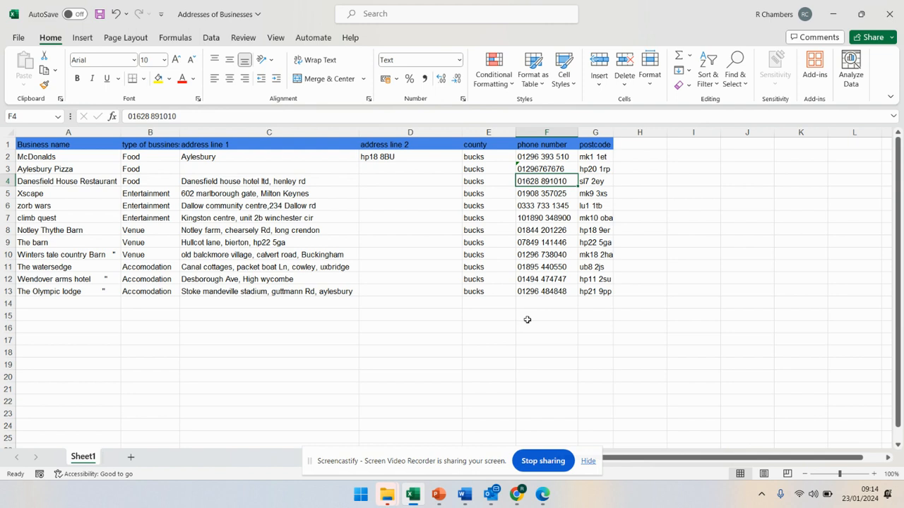
{"action": "mouse_move", "coordinate": [563, 314]}
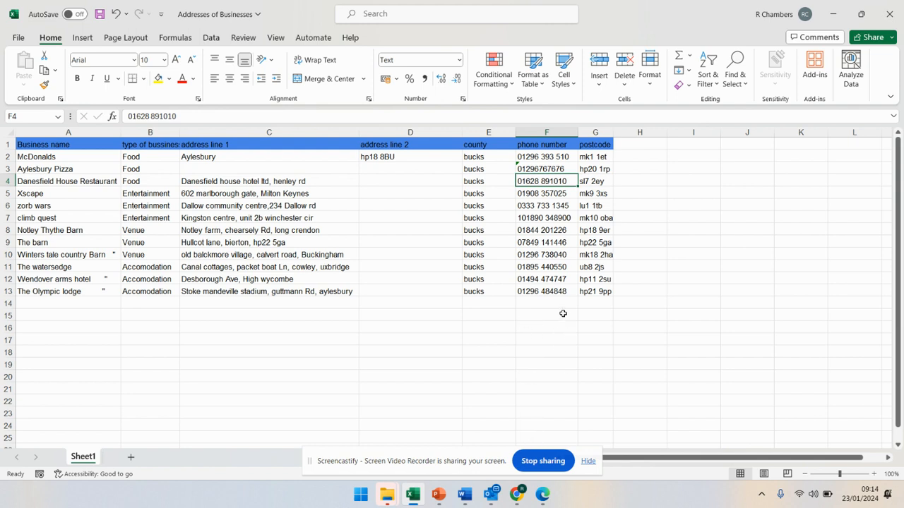
{"action": "left_click", "coordinate": [562, 315]}
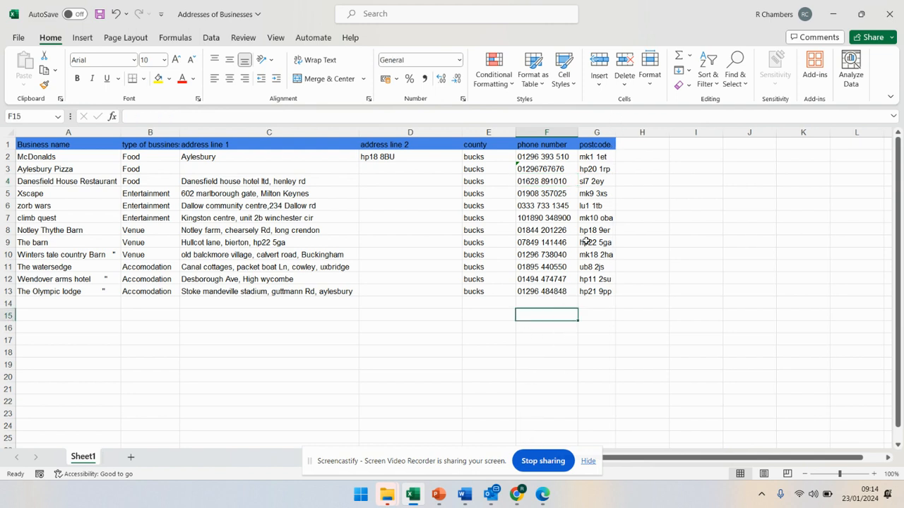
{"action": "left_click", "coordinate": [597, 242]}
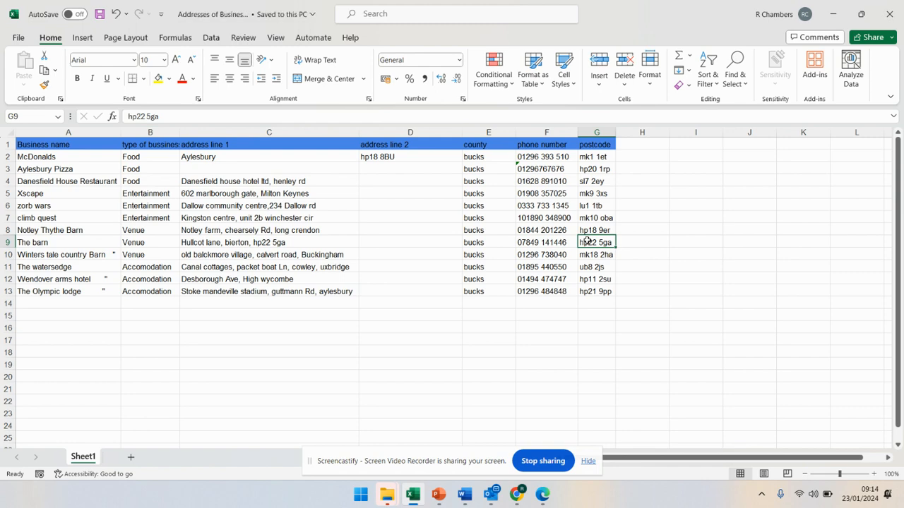
{"action": "left_click", "coordinate": [749, 266]}
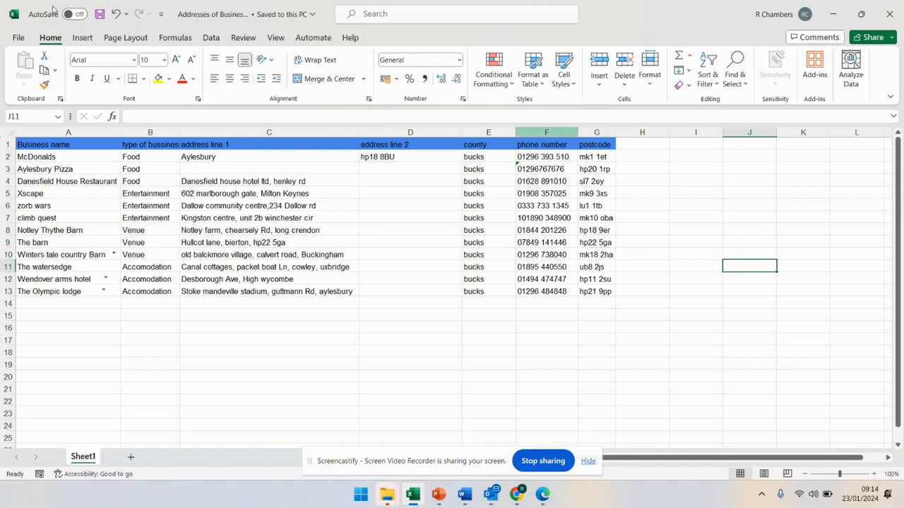
{"action": "left_click", "coordinate": [464, 493]}
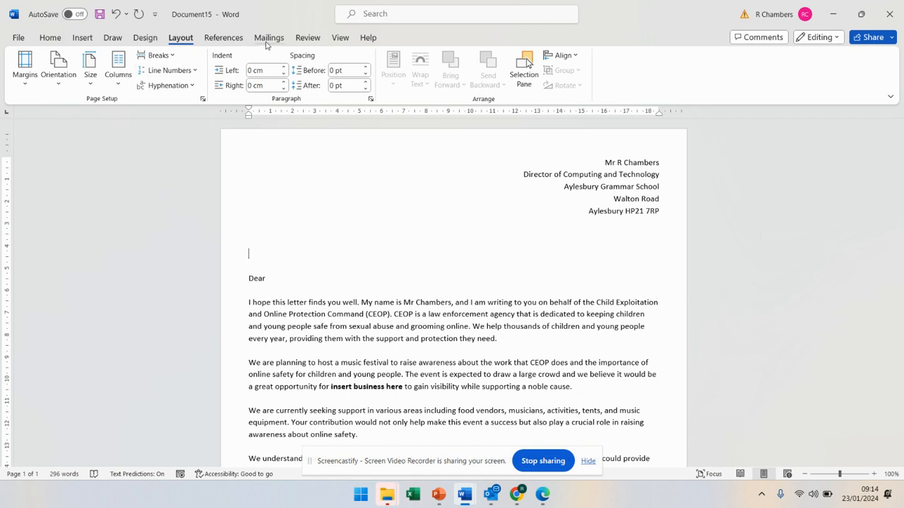
Step: Attach Sheet1$ of the Downloads businesses workbook as the recipient list
{"action": "left_click", "coordinate": [269, 37]}
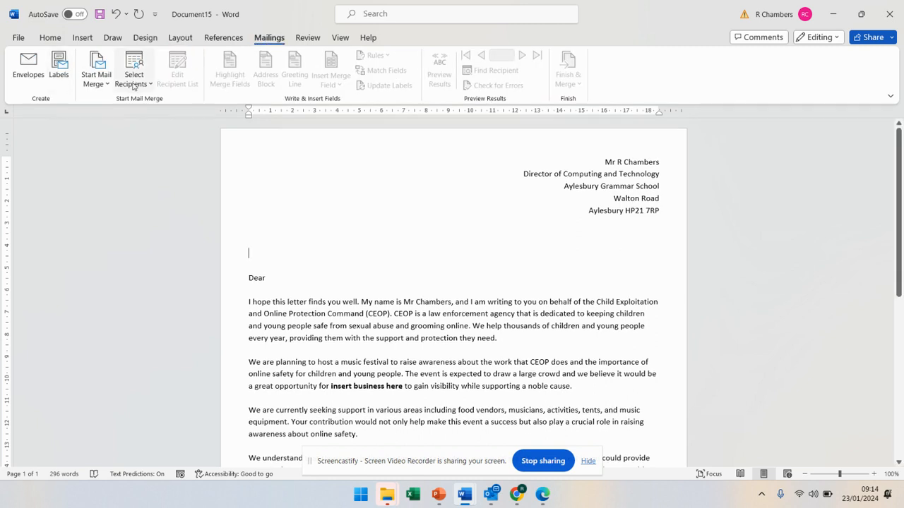
{"action": "left_click", "coordinate": [133, 67]}
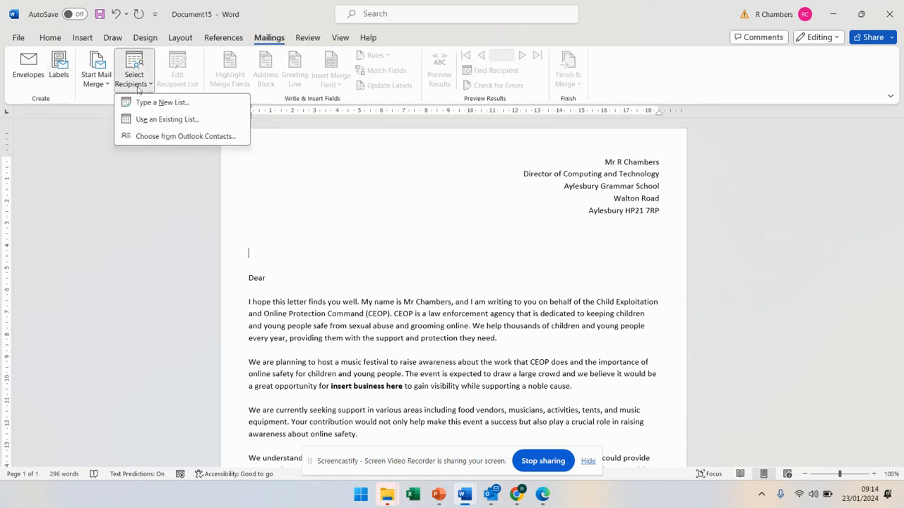
{"action": "mouse_move", "coordinate": [167, 118]}
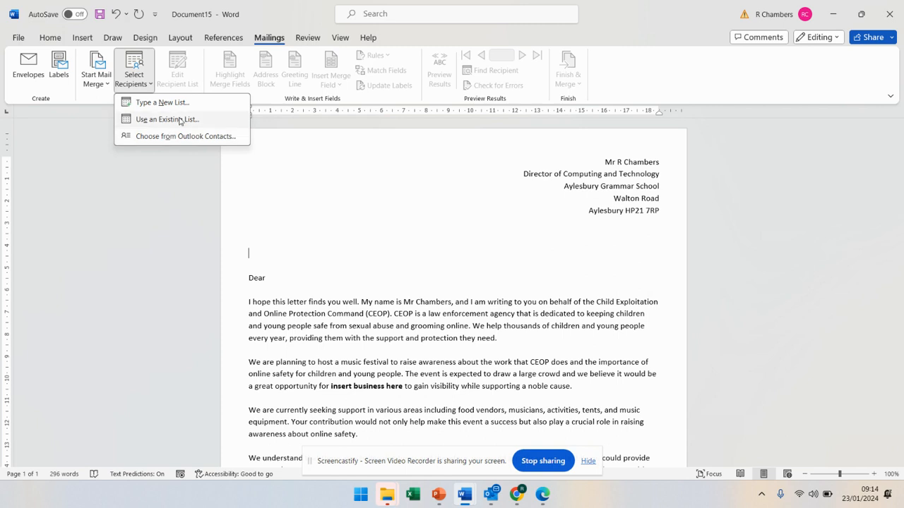
{"action": "mouse_move", "coordinate": [181, 120]}
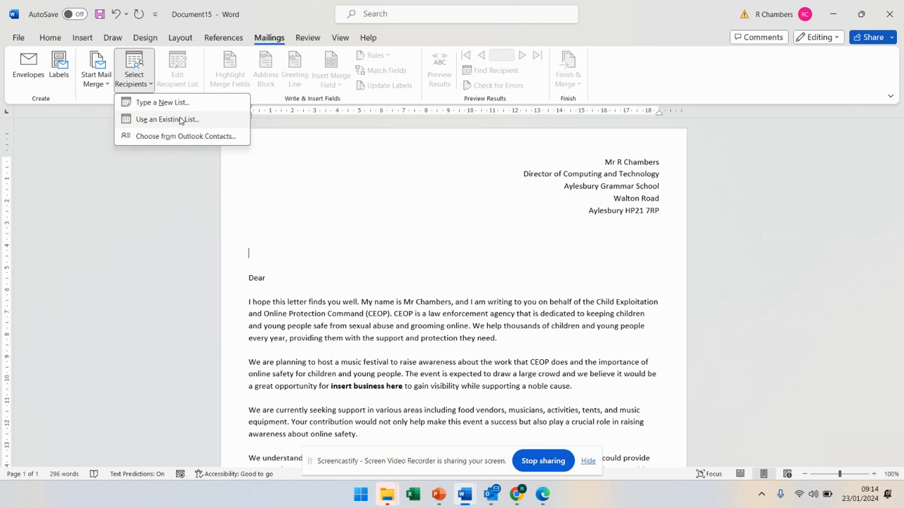
{"action": "mouse_move", "coordinate": [178, 121]}
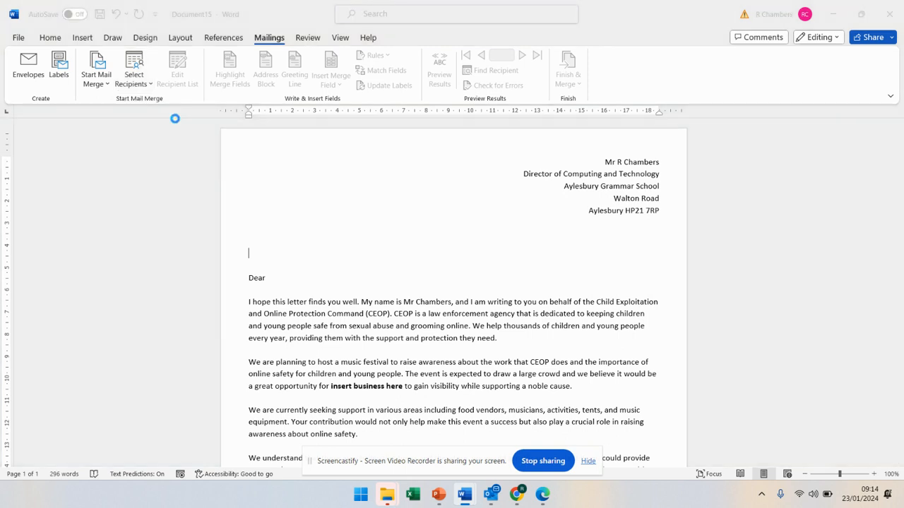
{"action": "left_click", "coordinate": [130, 67]}
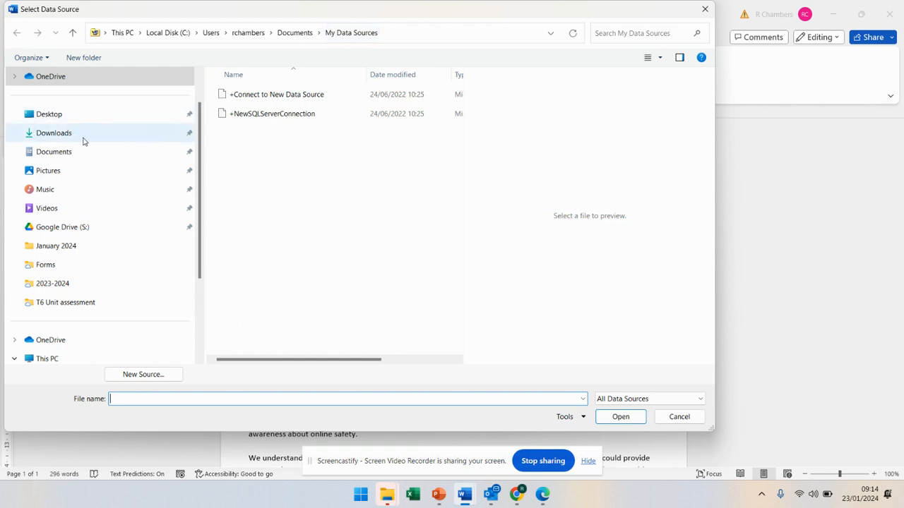
{"action": "left_click", "coordinate": [53, 133]}
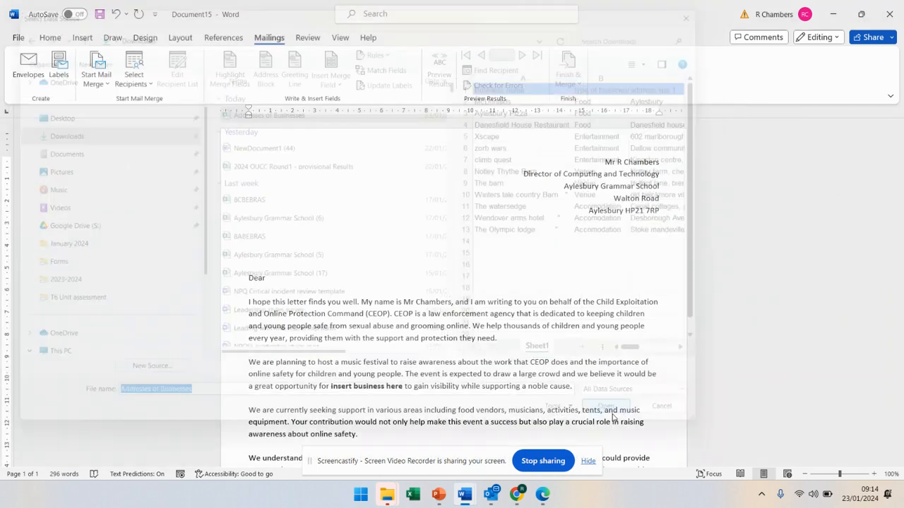
{"action": "left_click", "coordinate": [605, 405]}
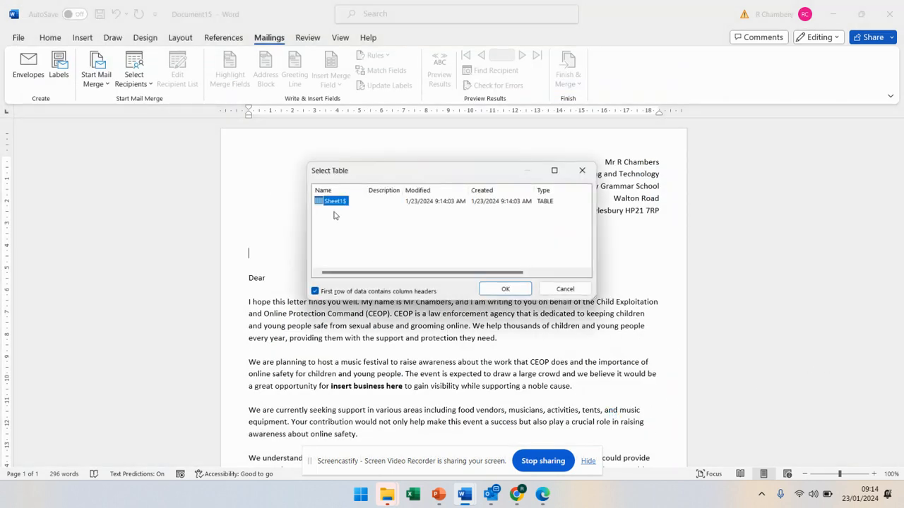
{"action": "left_click", "coordinate": [505, 288]}
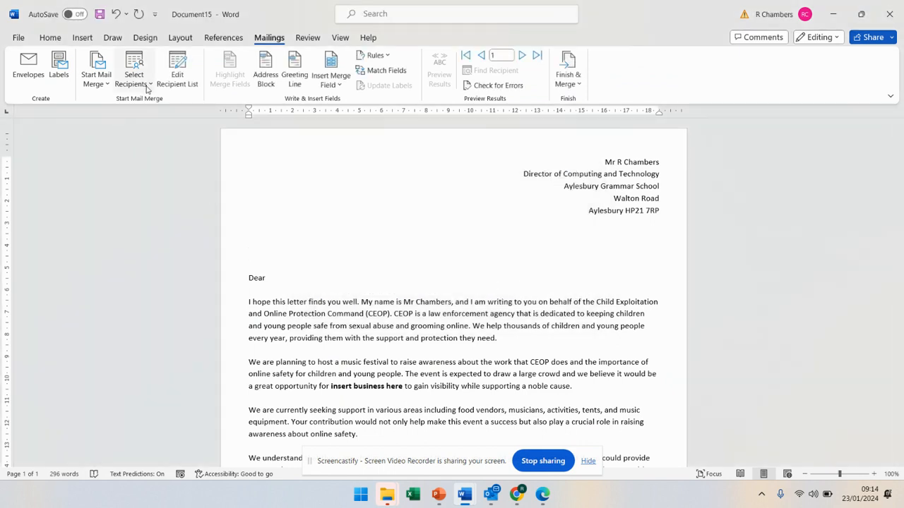
{"action": "mouse_move", "coordinate": [133, 69]}
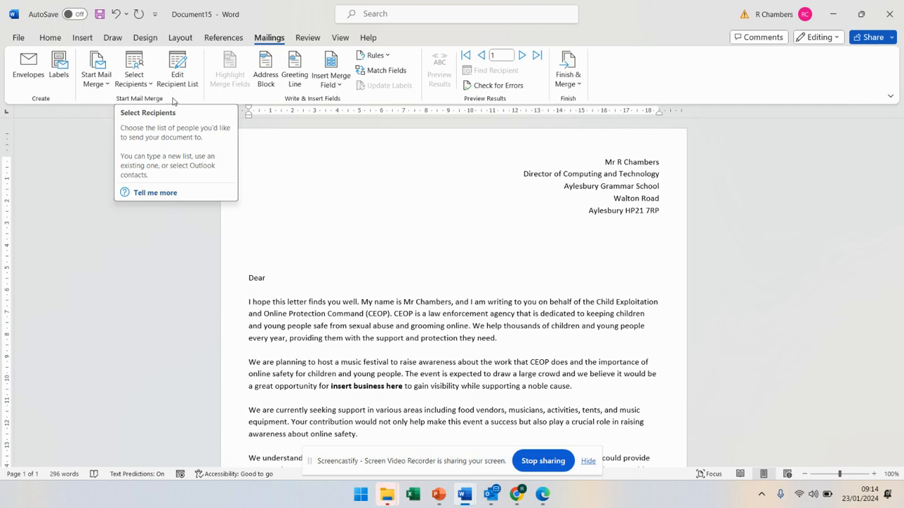
Step: Insert Business_name, address_line_1, address_line_2, county_ and postcode fields on separate lines above Dear
{"action": "left_click", "coordinate": [329, 70]}
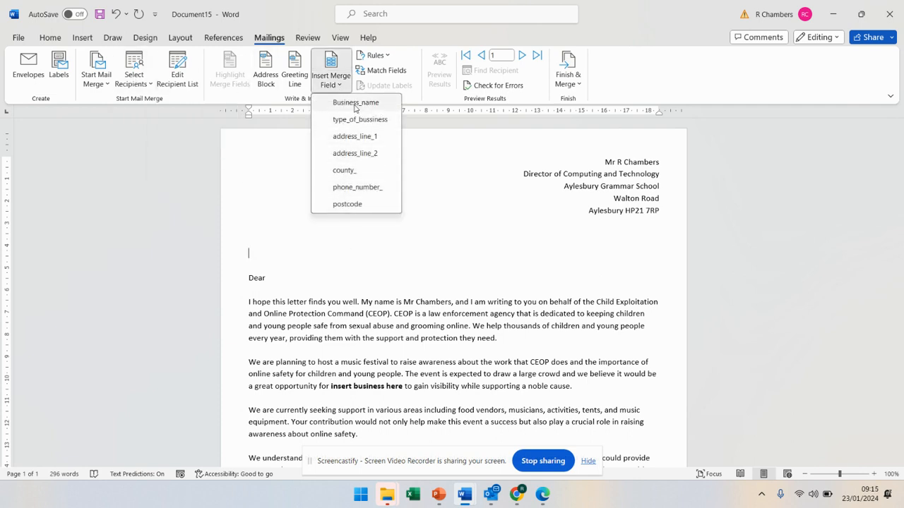
{"action": "left_click", "coordinate": [355, 102]}
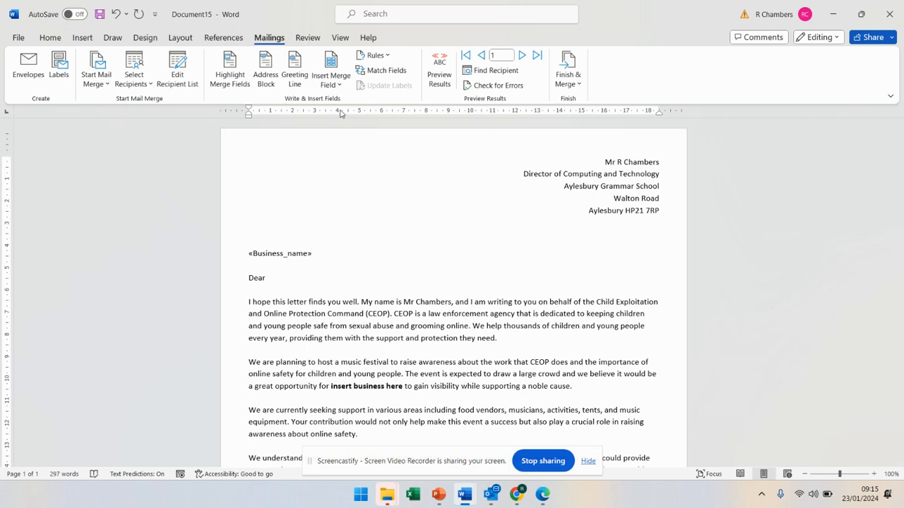
{"action": "mouse_move", "coordinate": [341, 117]}
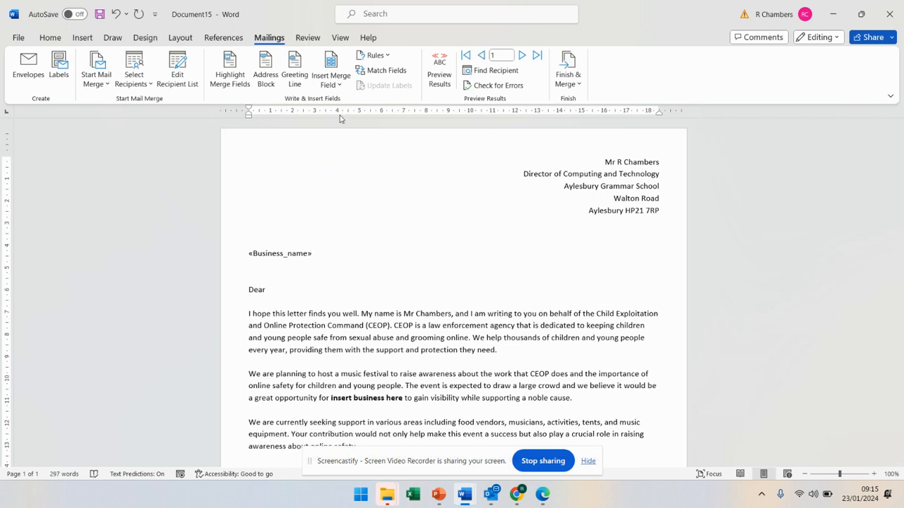
{"action": "left_click", "coordinate": [329, 67]}
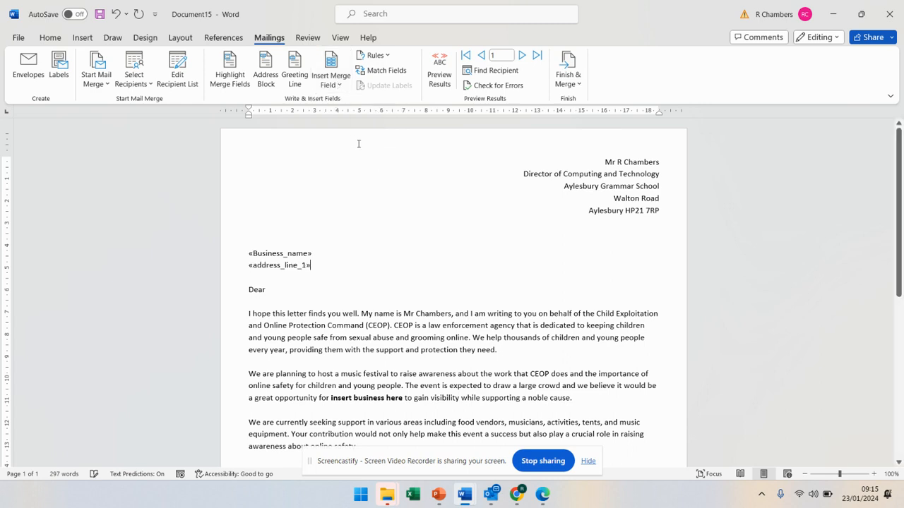
{"action": "key", "text": "enter"}
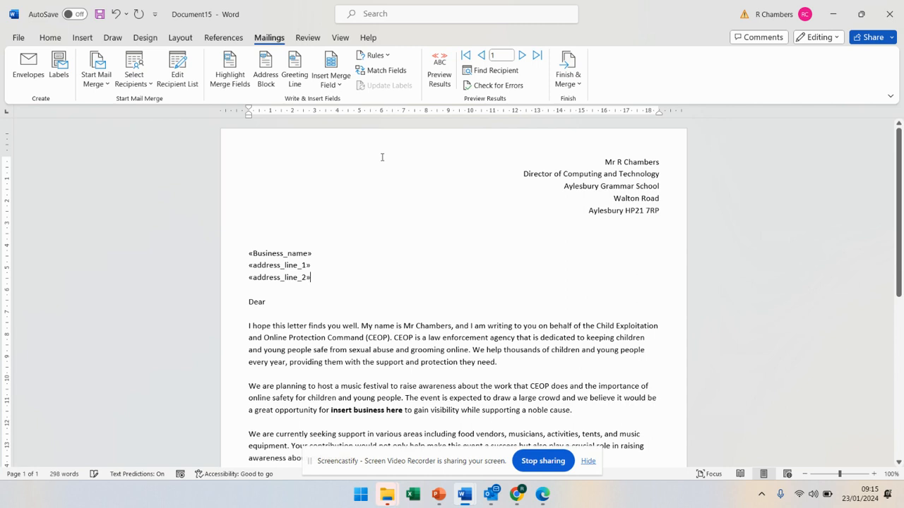
{"action": "key", "text": "enter"}
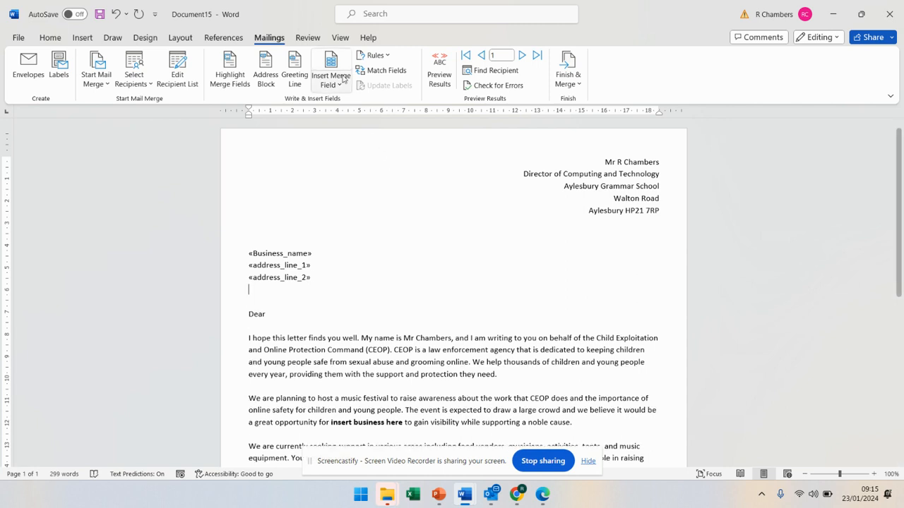
{"action": "left_click", "coordinate": [327, 69]}
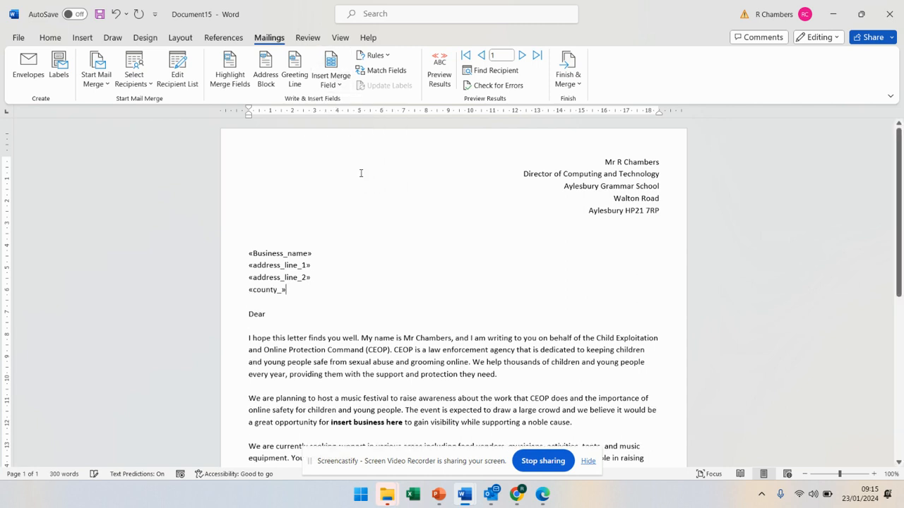
{"action": "left_click", "coordinate": [331, 67]}
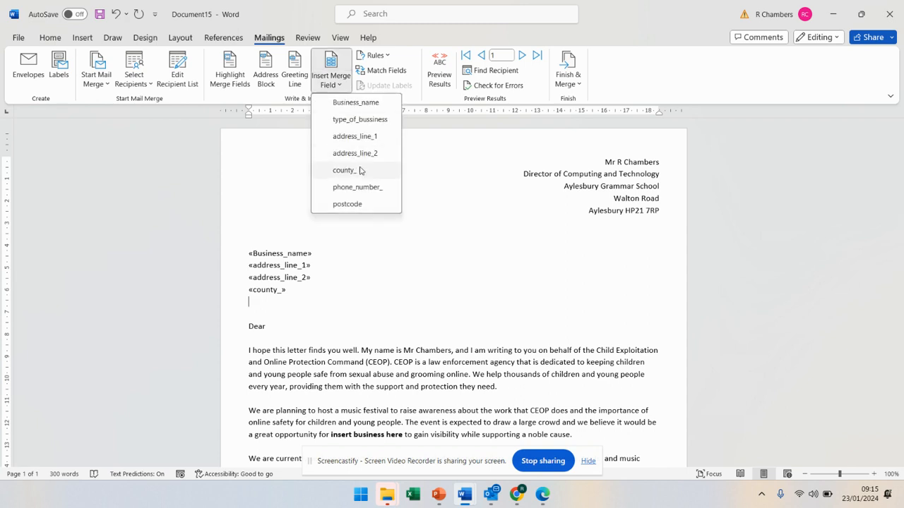
{"action": "left_click", "coordinate": [347, 204]}
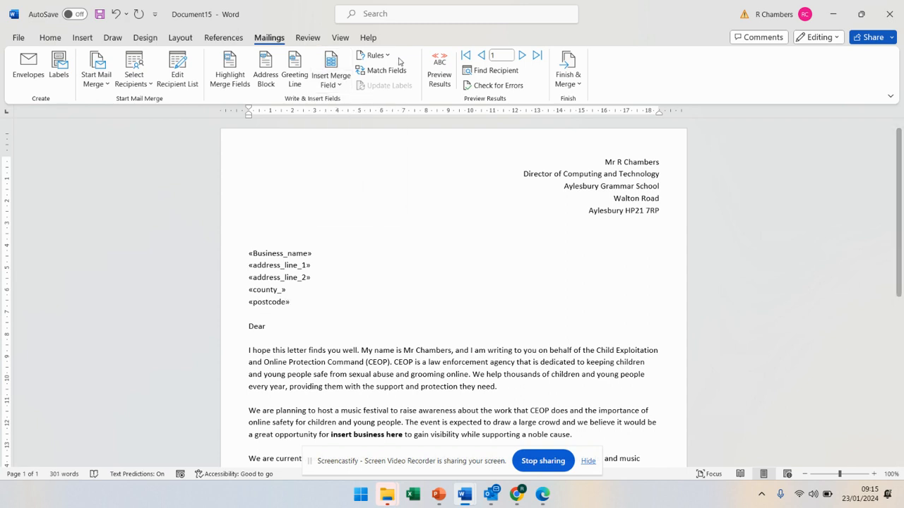
Step: Turn on Preview Results and step through records to record 11, Wendover Arms Hotel
{"action": "left_click", "coordinate": [439, 69]}
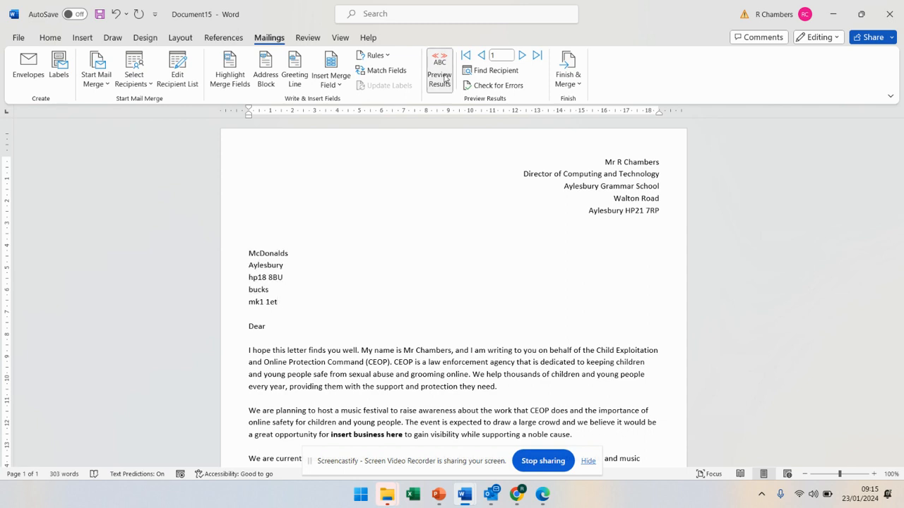
{"action": "left_click", "coordinate": [522, 56]}
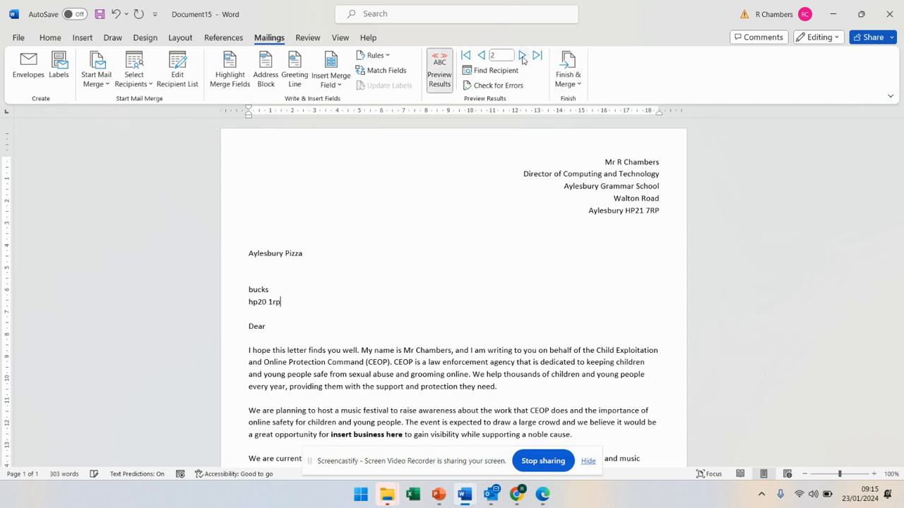
{"action": "left_click", "coordinate": [522, 55]}
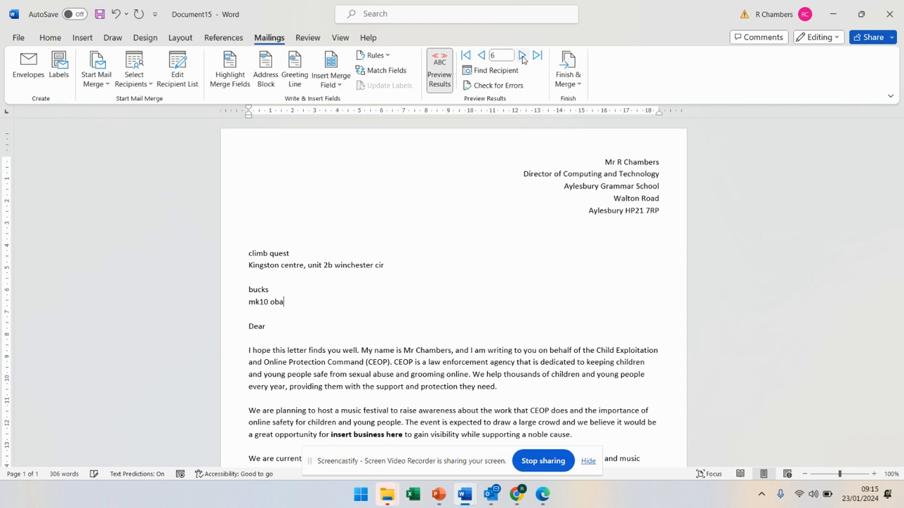
{"action": "left_click", "coordinate": [523, 55]}
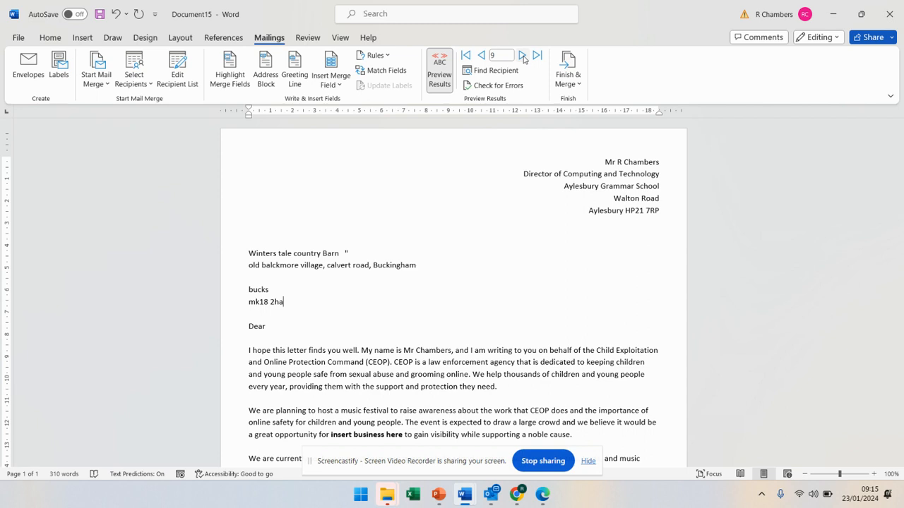
{"action": "left_click", "coordinate": [523, 55]}
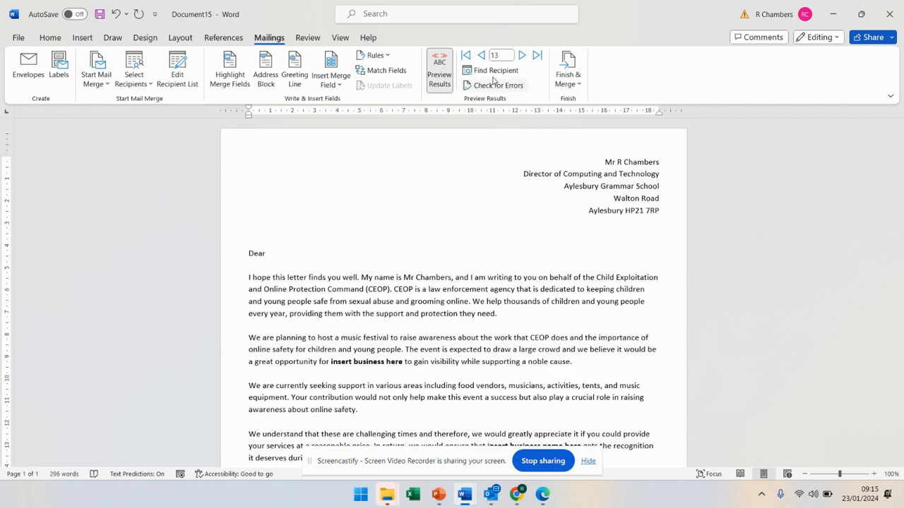
{"action": "left_click", "coordinate": [481, 55]}
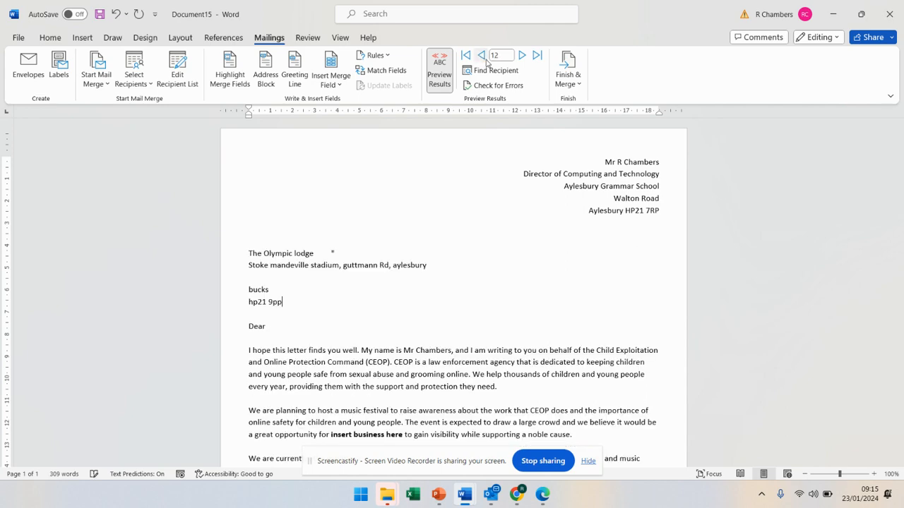
{"action": "left_click", "coordinate": [521, 55]}
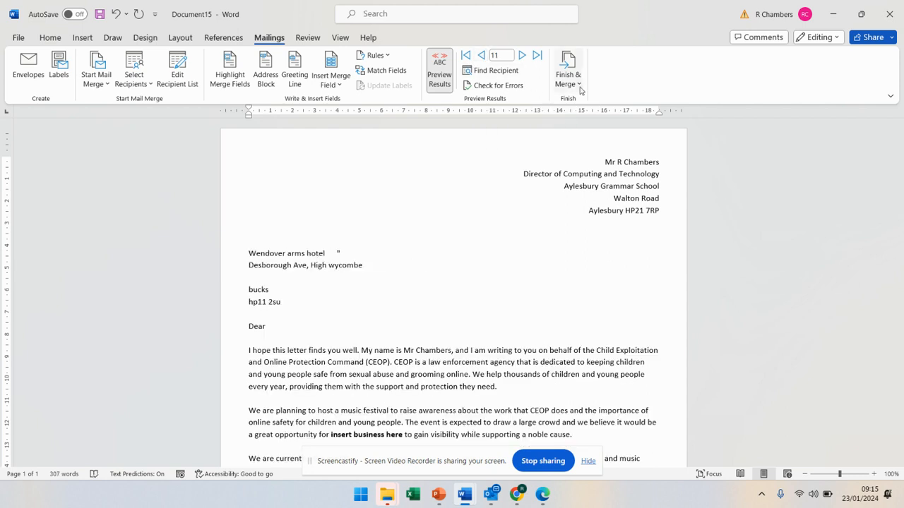
Step: Merge all records into individual letters, producing the 15-page Letters6 document
{"action": "left_click", "coordinate": [568, 69]}
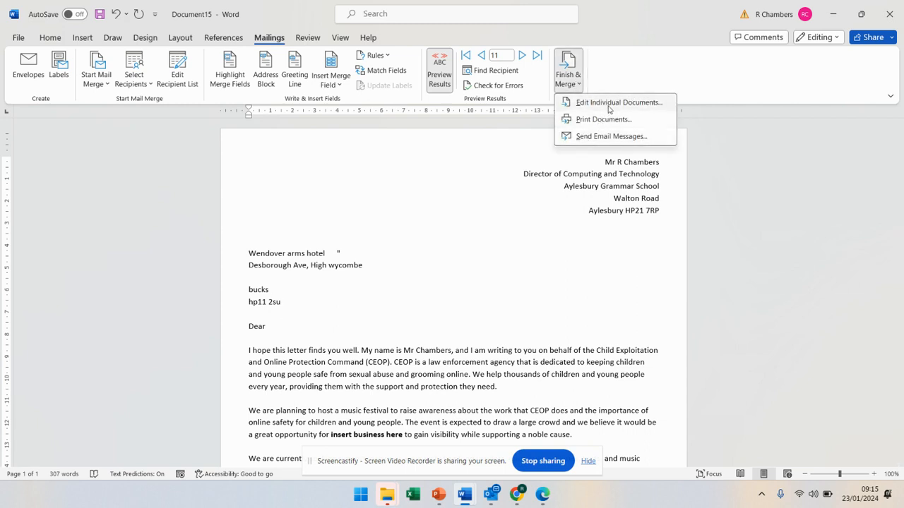
{"action": "mouse_move", "coordinate": [619, 102]}
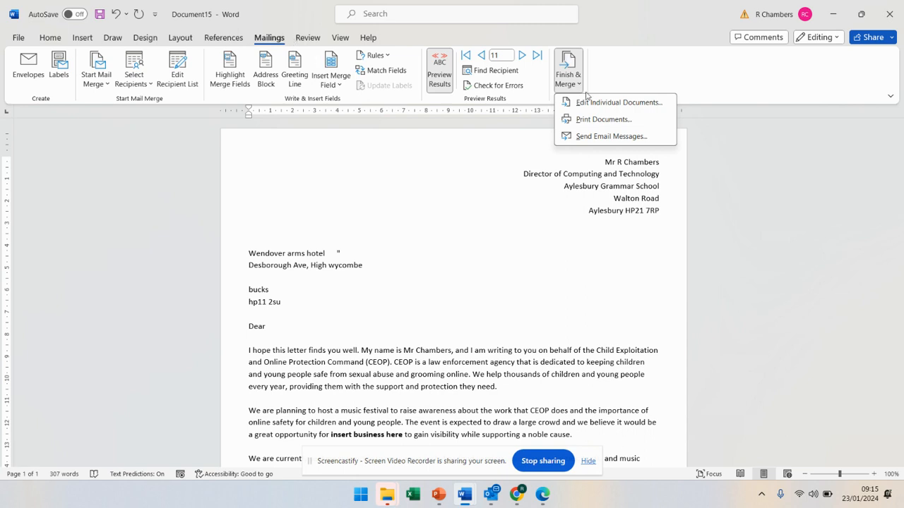
{"action": "left_click", "coordinate": [619, 102]}
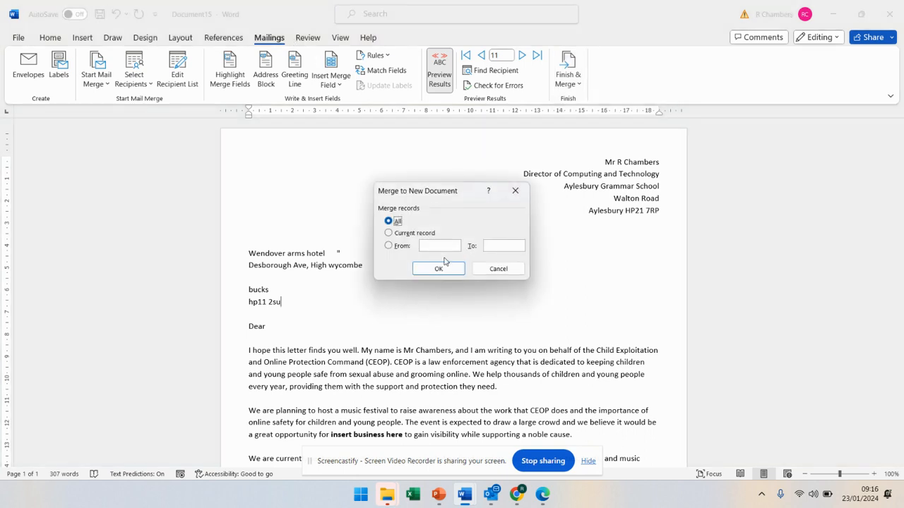
{"action": "left_click", "coordinate": [437, 269]}
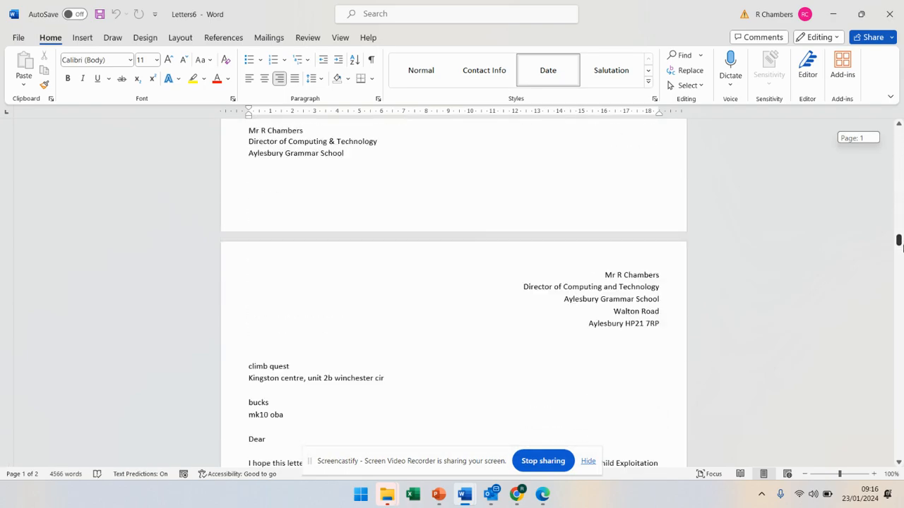
{"action": "scroll", "scroll_direction": "down", "scroll_amount": 3}
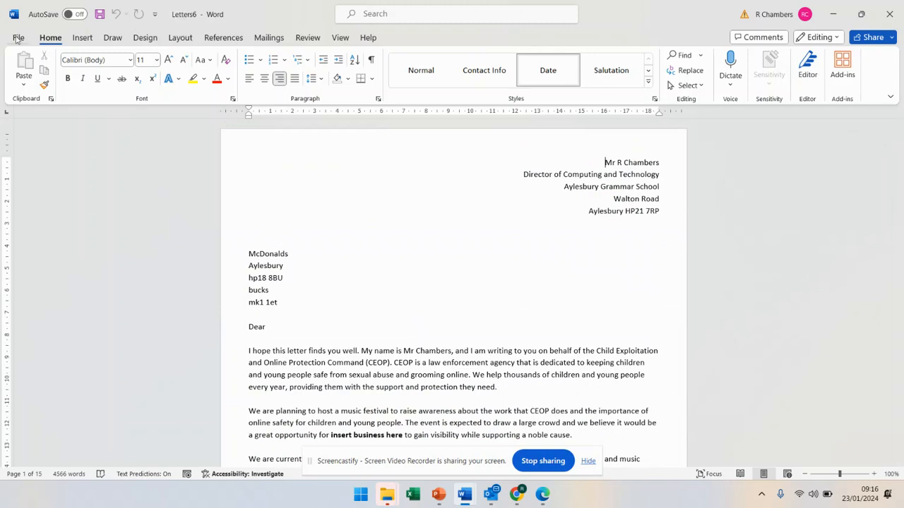
Step: Save the merged letters to the Desktop as Letters.pdf
{"action": "left_click", "coordinate": [18, 37]}
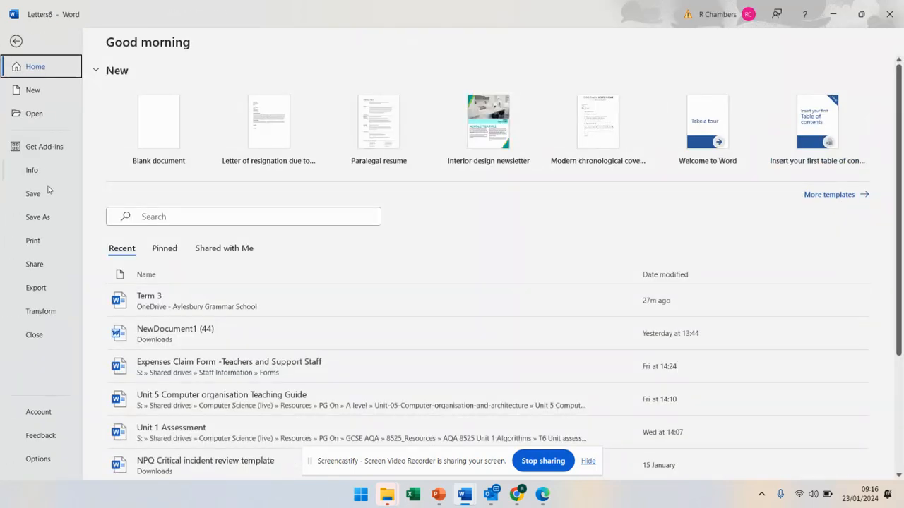
{"action": "left_click", "coordinate": [37, 217]}
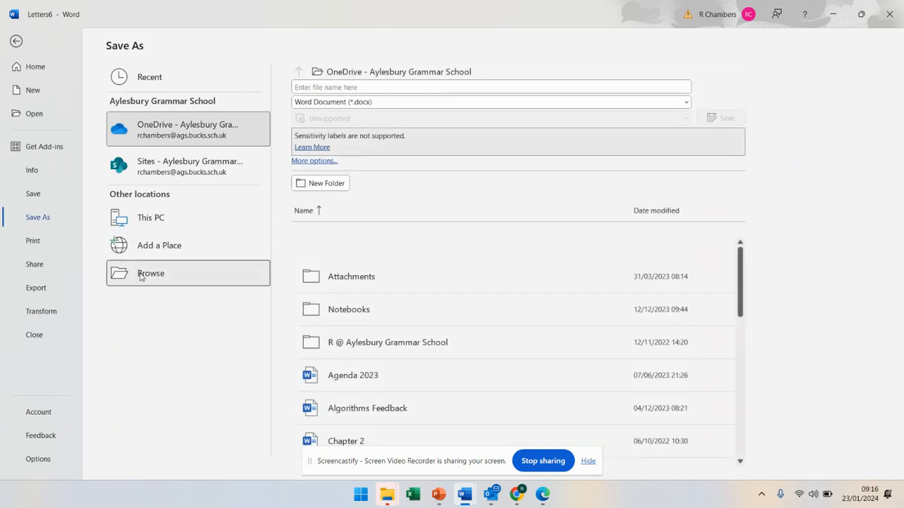
{"action": "left_click", "coordinate": [150, 274]}
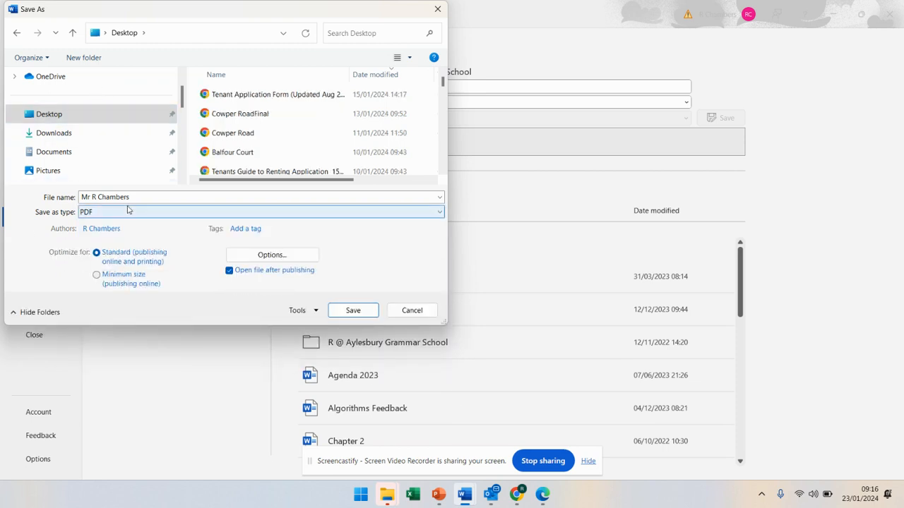
{"action": "type", "text": "Letters"}
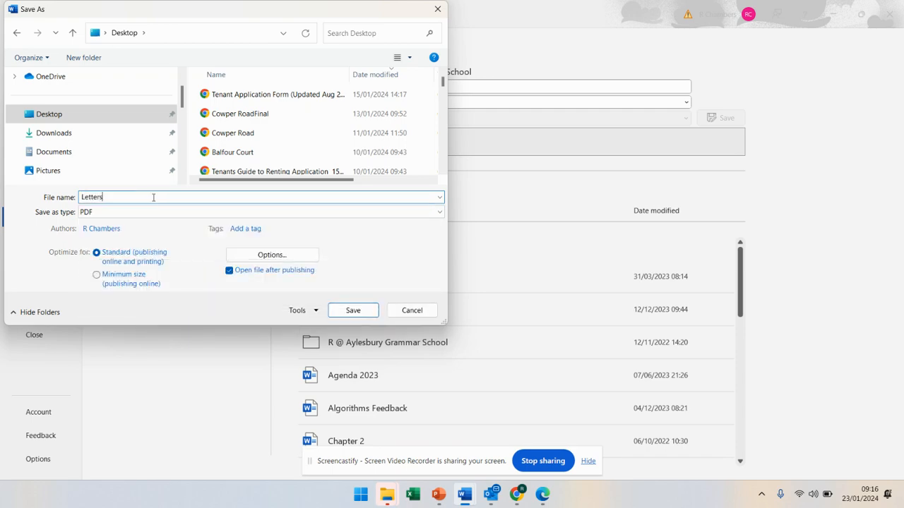
{"action": "left_click", "coordinate": [411, 310]}
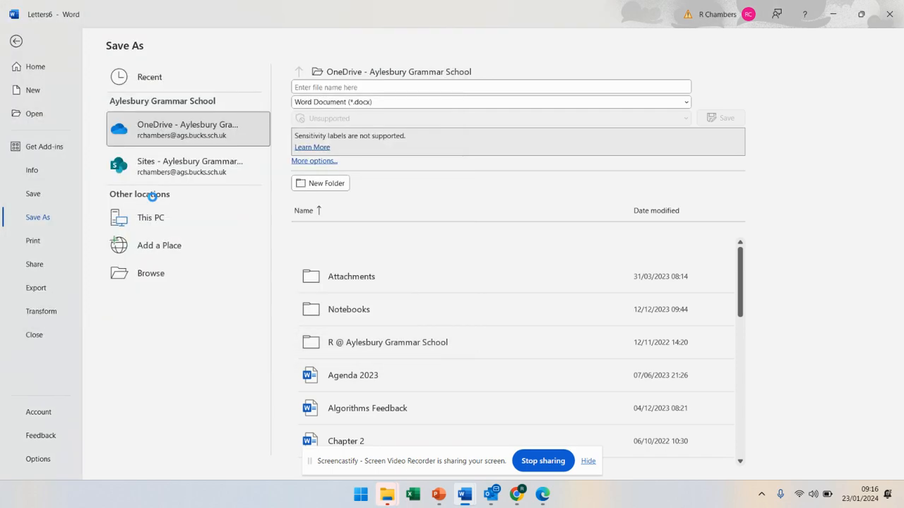
{"action": "left_click", "coordinate": [16, 40]}
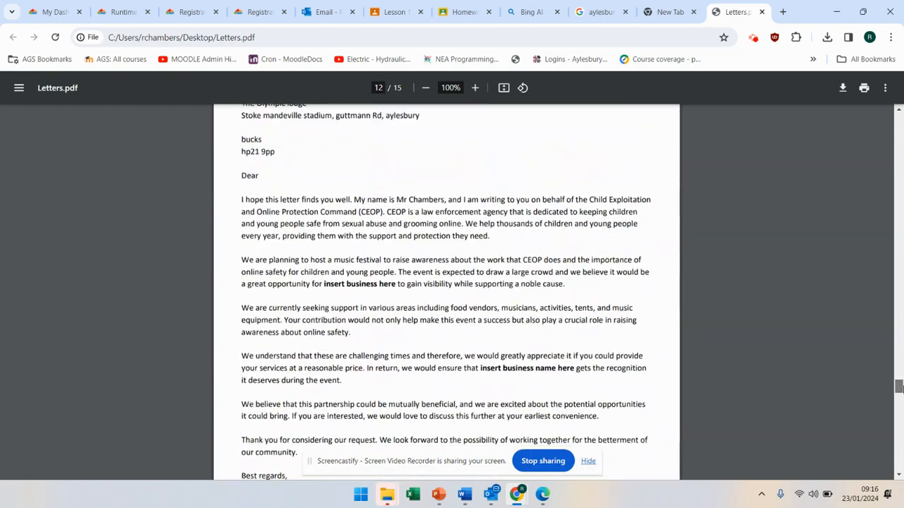
{"action": "scroll", "scroll_direction": "up", "scroll_amount": 3}
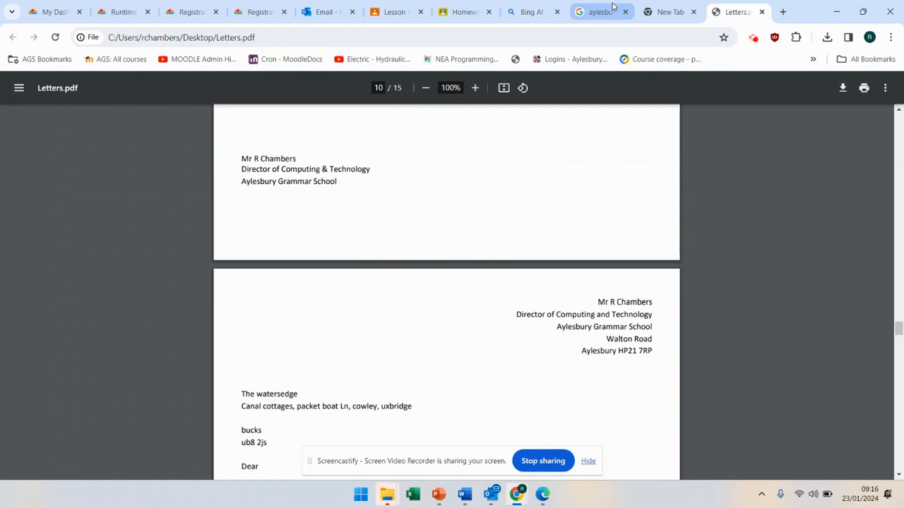
{"action": "mouse_move", "coordinate": [394, 11]}
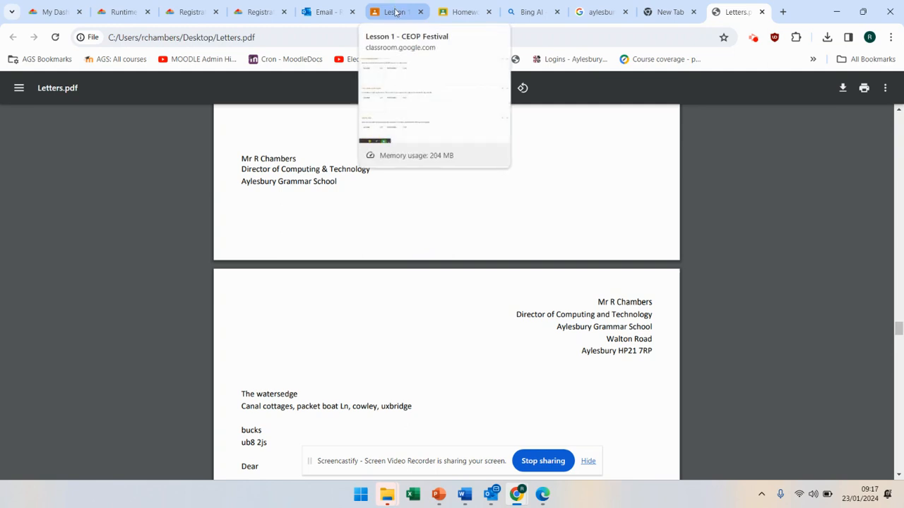
Step: Scroll through the Lesson 1 - CEOP Festival rubric in Chrome, then switch back
{"action": "left_click", "coordinate": [394, 12]}
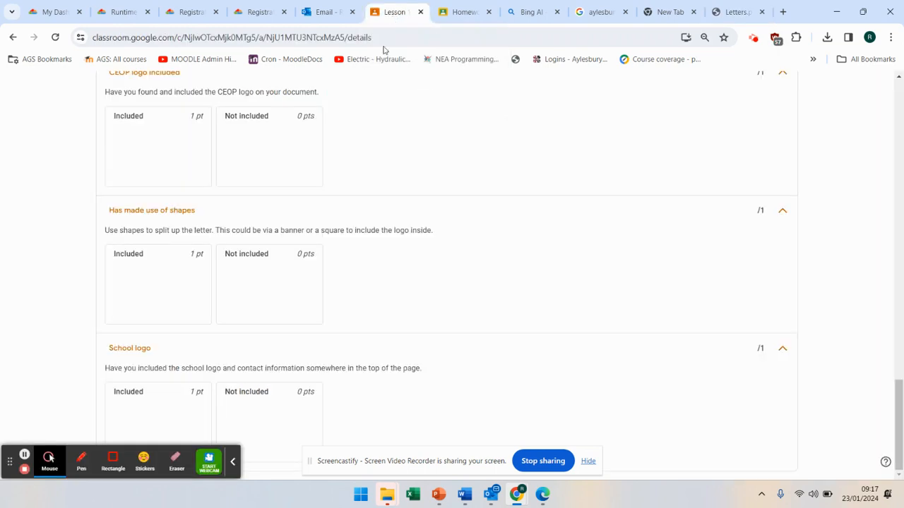
{"action": "mouse_move", "coordinate": [324, 247]}
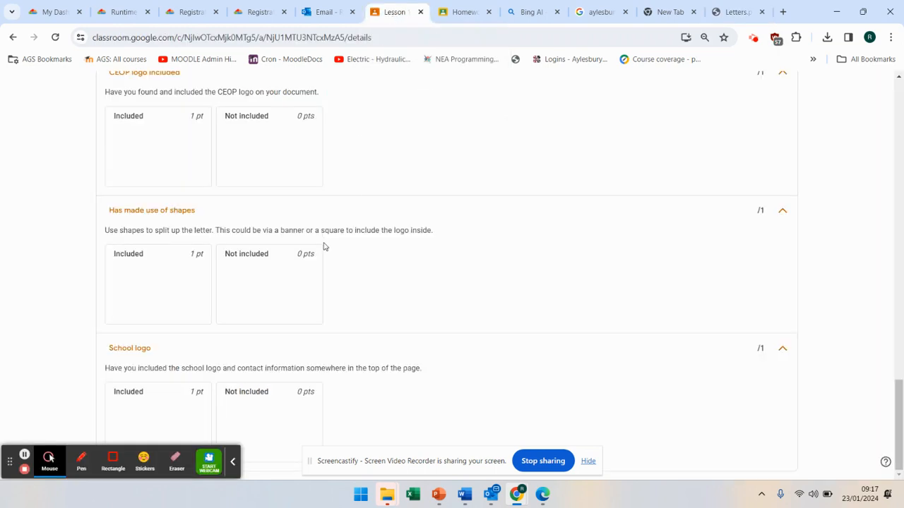
{"action": "scroll", "scroll_direction": "down", "scroll_amount": 3}
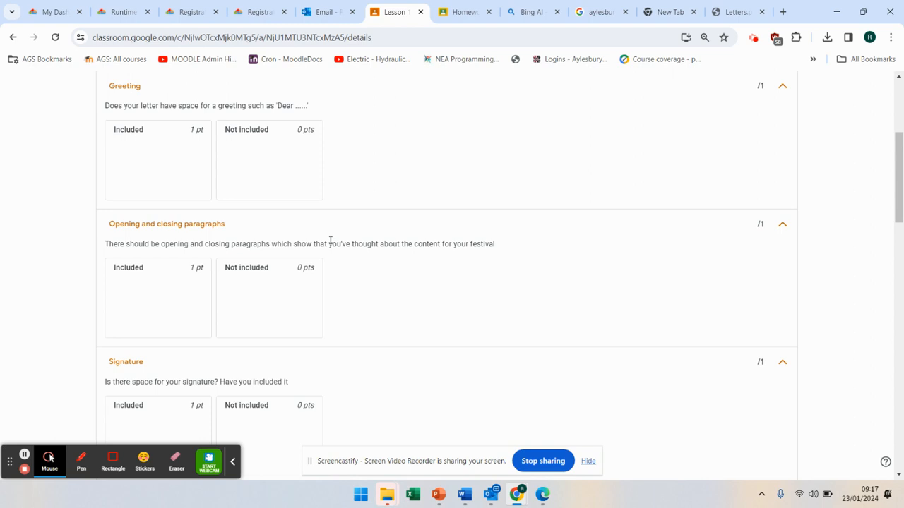
{"action": "mouse_move", "coordinate": [332, 241]}
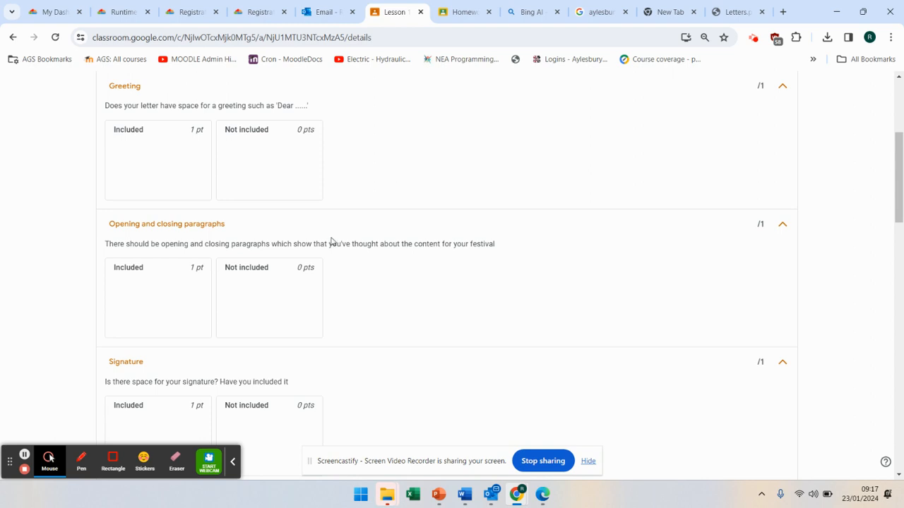
{"action": "mouse_move", "coordinate": [298, 287]}
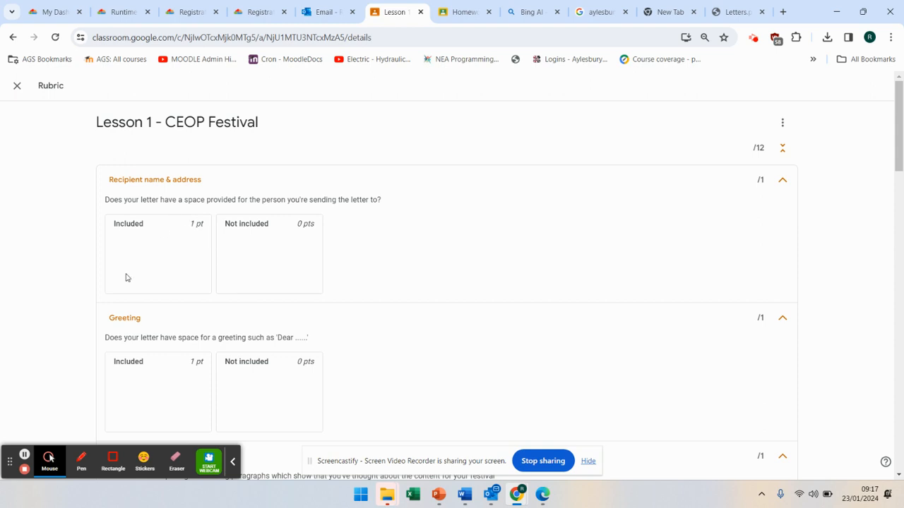
{"action": "mouse_move", "coordinate": [209, 250]}
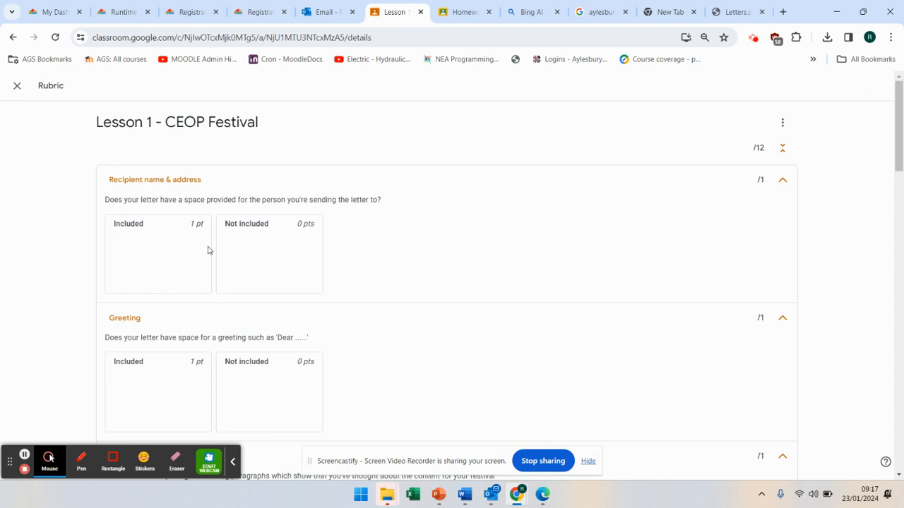
{"action": "scroll", "scroll_direction": "down", "scroll_amount": 3}
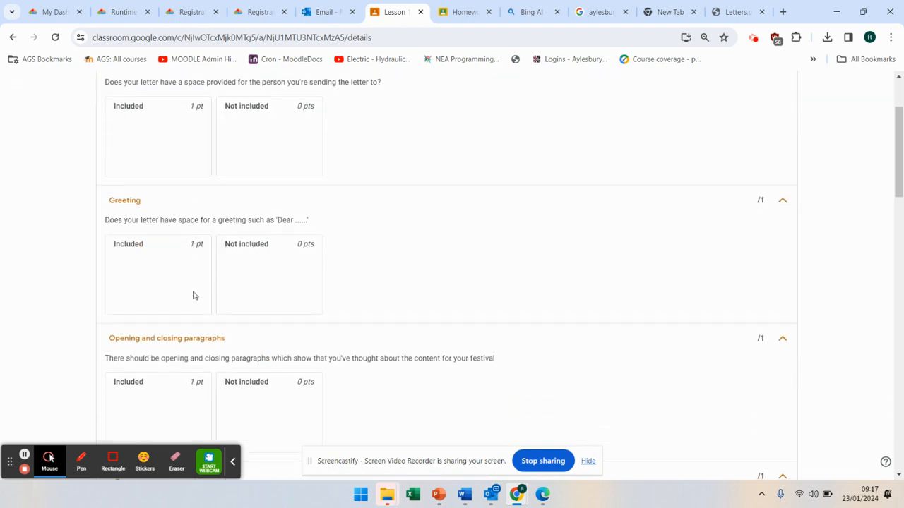
{"action": "left_click", "coordinate": [532, 12]}
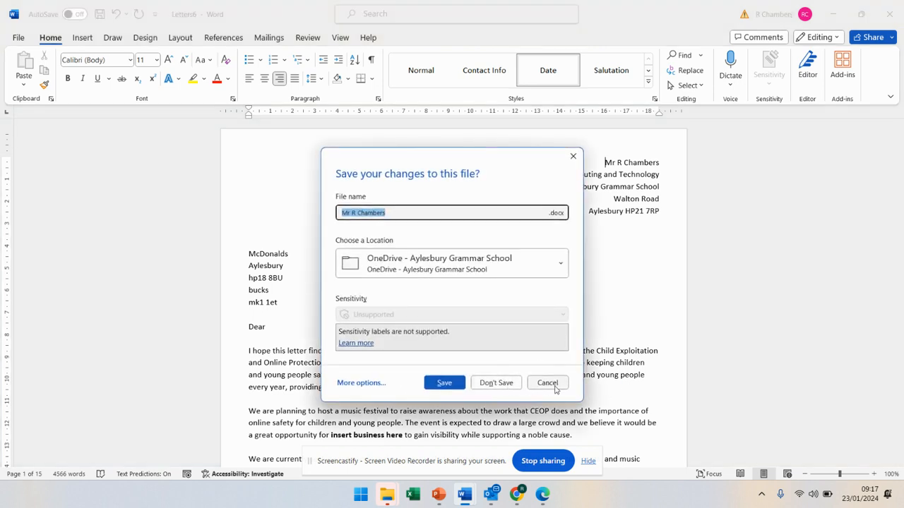
Step: Close the merged letters without saving and return to the Wendover Arms Hotel preview
{"action": "left_click", "coordinate": [547, 383]}
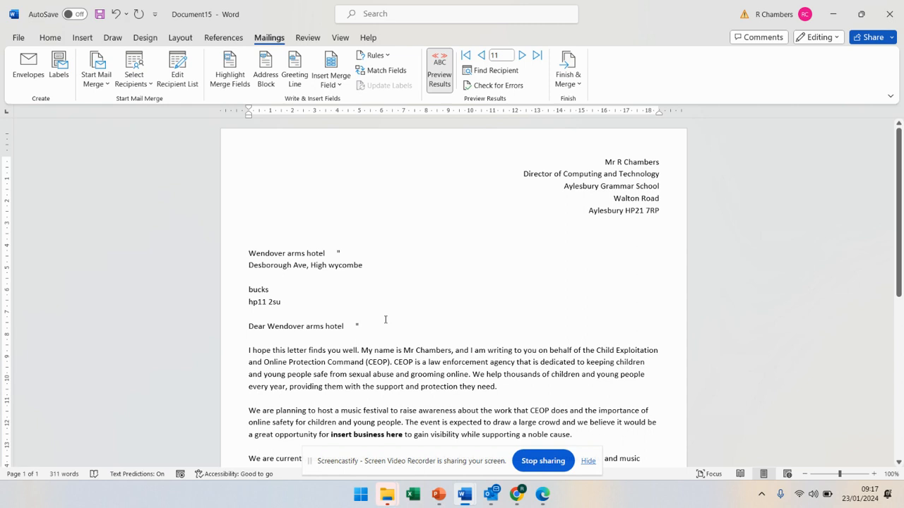
{"action": "mouse_move", "coordinate": [362, 442]}
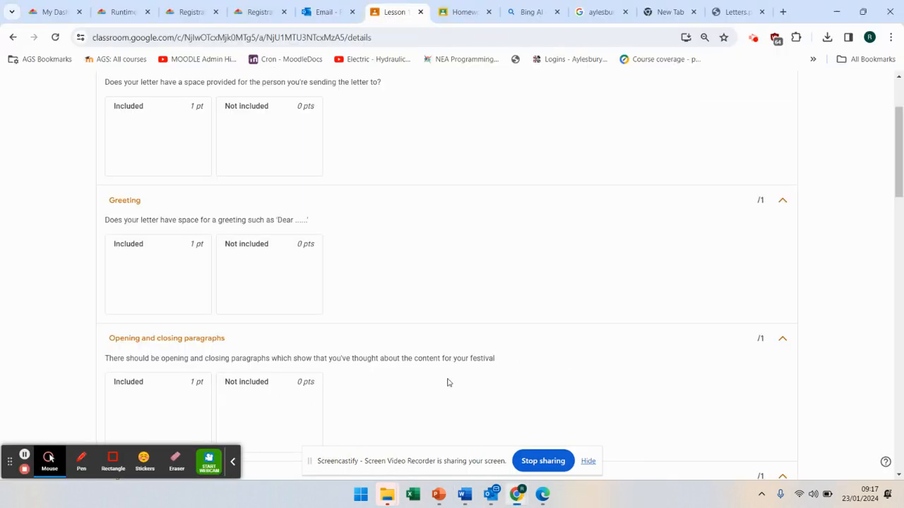
{"action": "scroll", "scroll_direction": "down", "scroll_amount": 3}
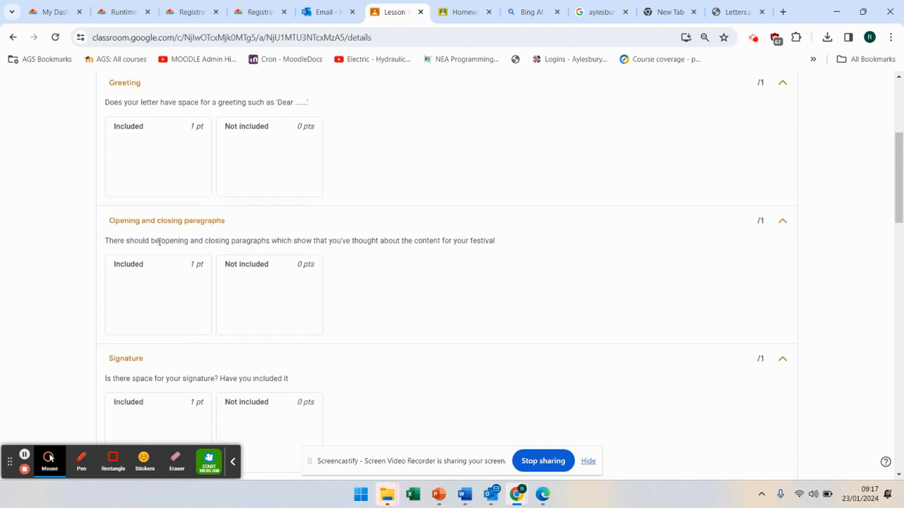
{"action": "mouse_move", "coordinate": [6, 254]}
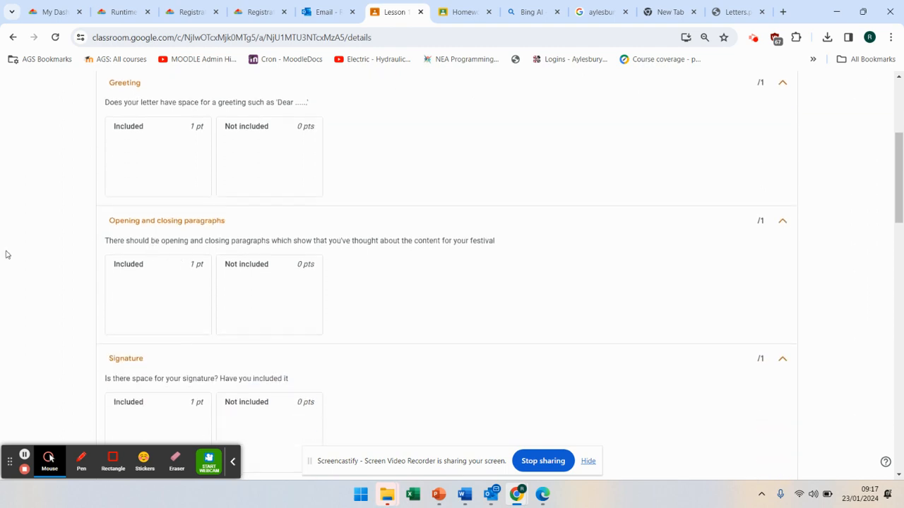
{"action": "scroll", "scroll_direction": "down", "scroll_amount": 3}
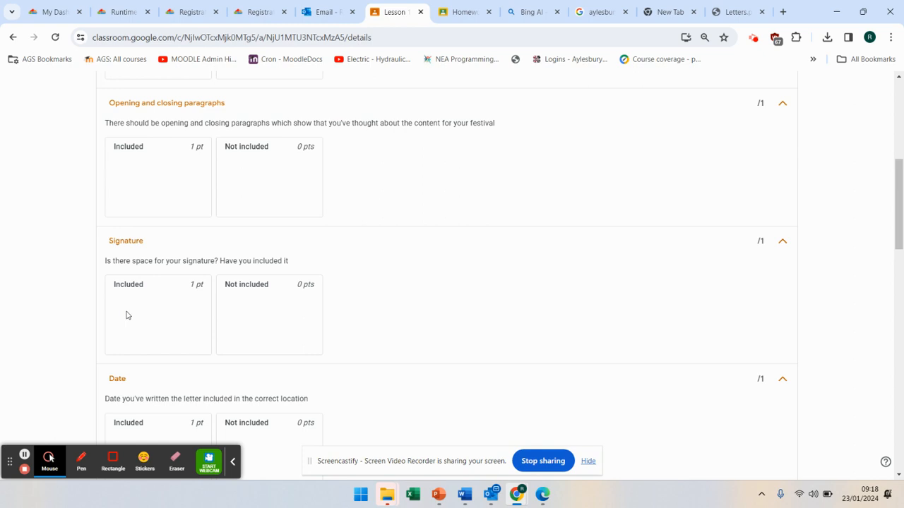
{"action": "mouse_move", "coordinate": [120, 309]}
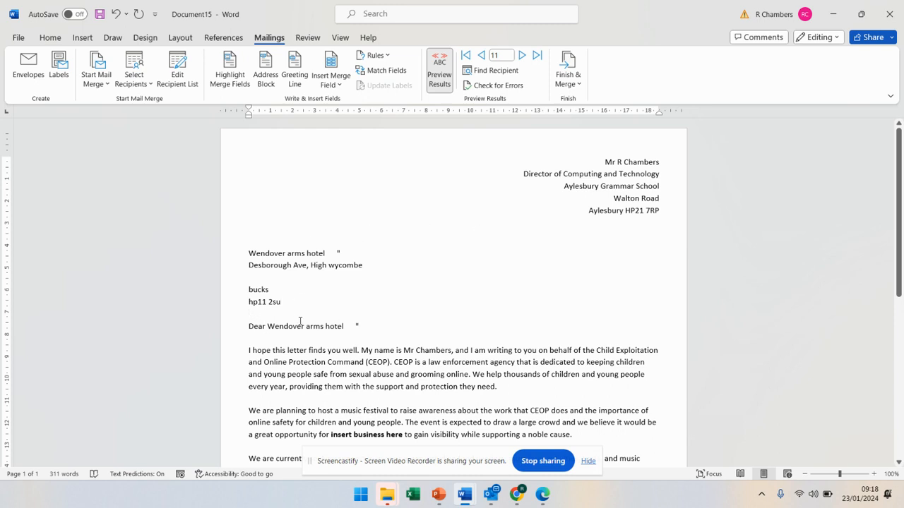
Step: Type the bold subject line 'Subject Ref: CEOP Festival' above the greeting
{"action": "type", "text": "Subject"}
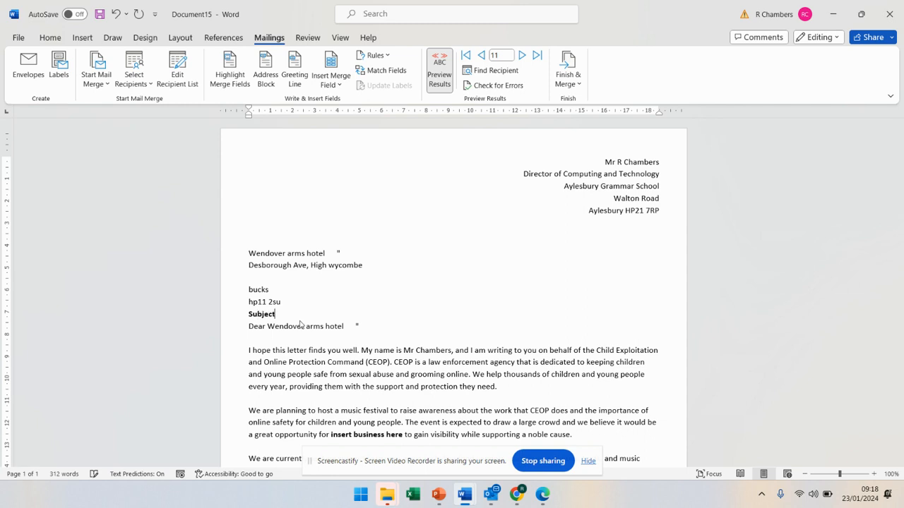
{"action": "type", "text": "Ref: C"}
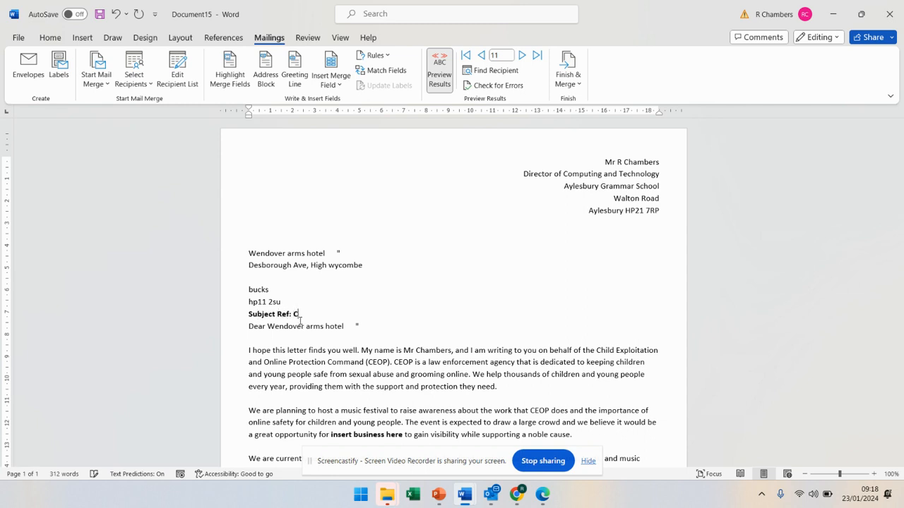
{"action": "type", "text": "EOP Festiv"}
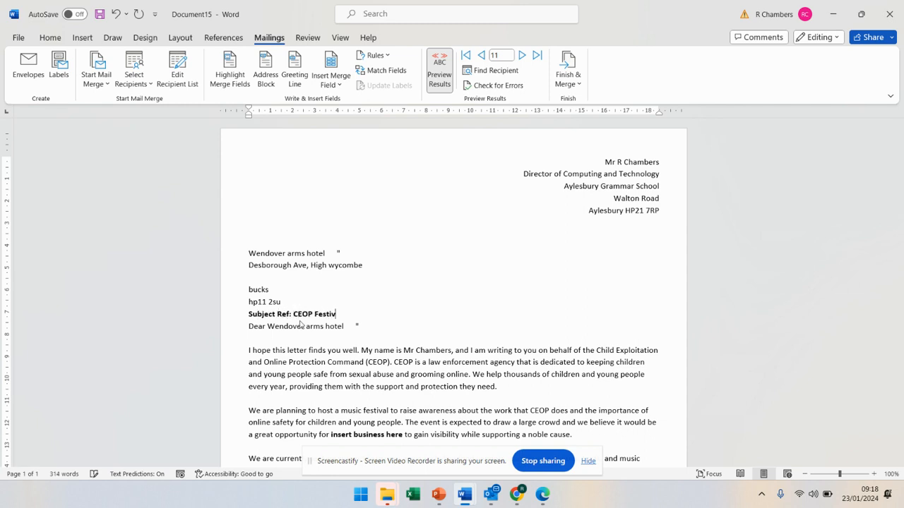
{"action": "type", "text": "al"}
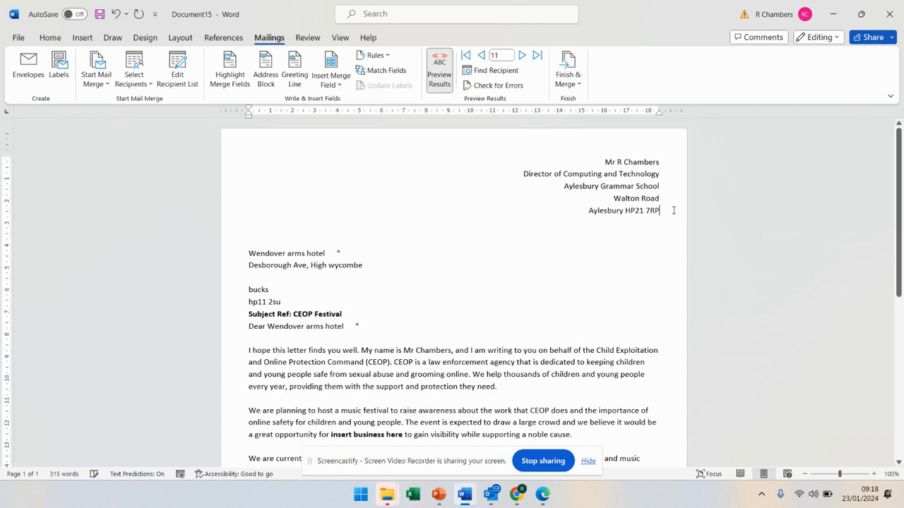
Step: Add the date 23/01/2024 on a new line under the school address
{"action": "key", "text": "enter"}
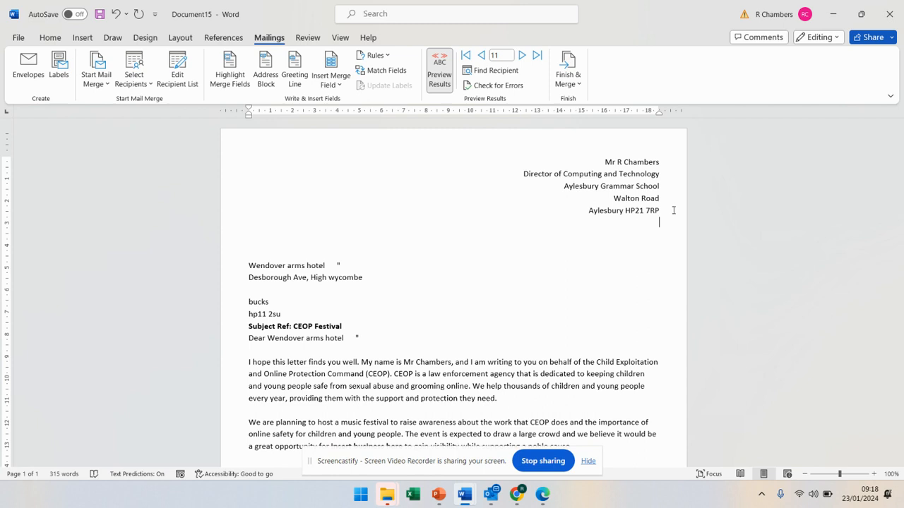
{"action": "type", "text": "23/01/202"}
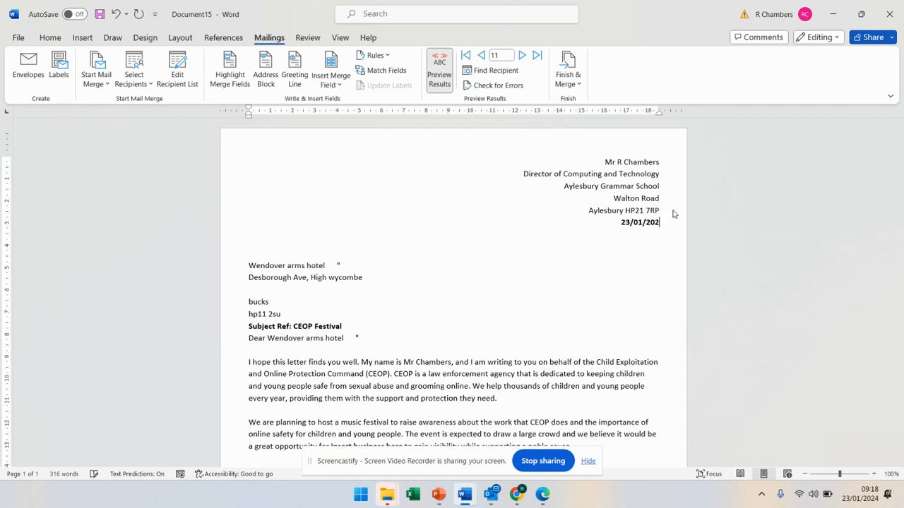
{"action": "type", "text": "4"}
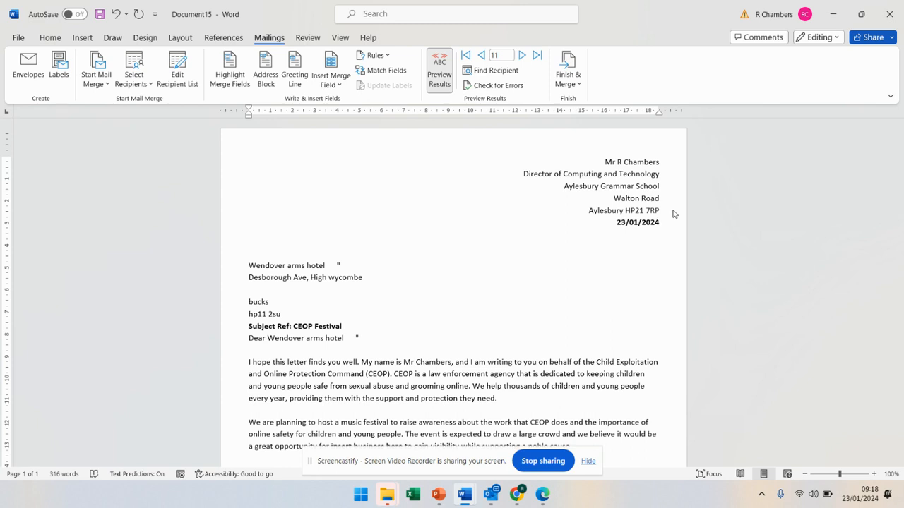
{"action": "left_click", "coordinate": [658, 222]}
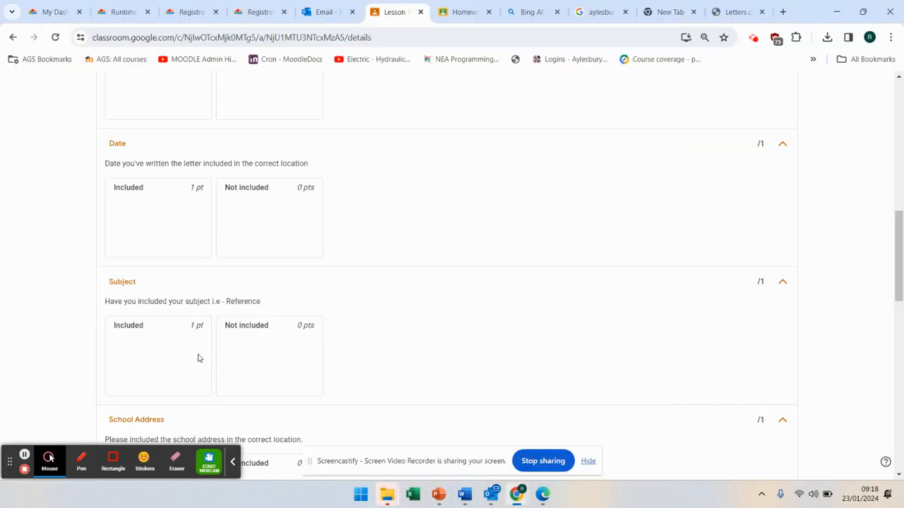
Step: Scroll the rubric through the salutation, bullet points and CEOP logo criteria
{"action": "scroll", "scroll_direction": "down", "scroll_amount": 3}
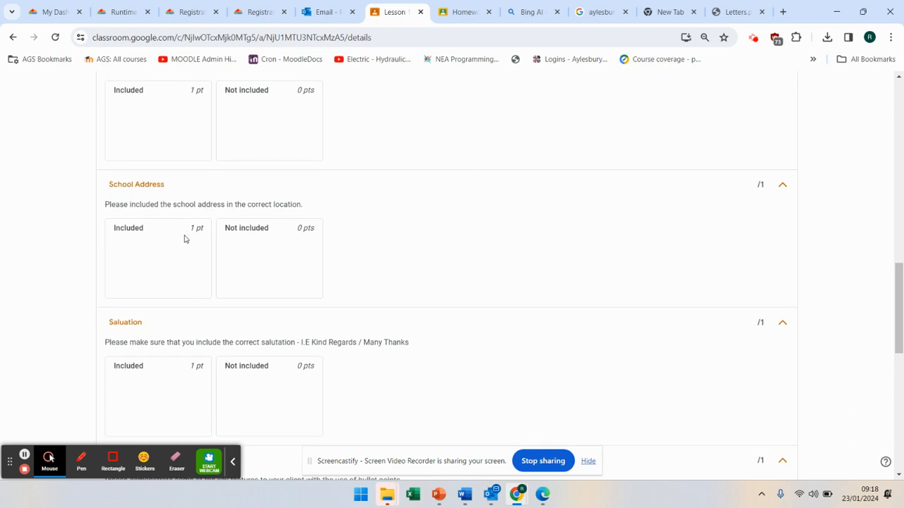
{"action": "scroll", "scroll_direction": "down", "scroll_amount": 3}
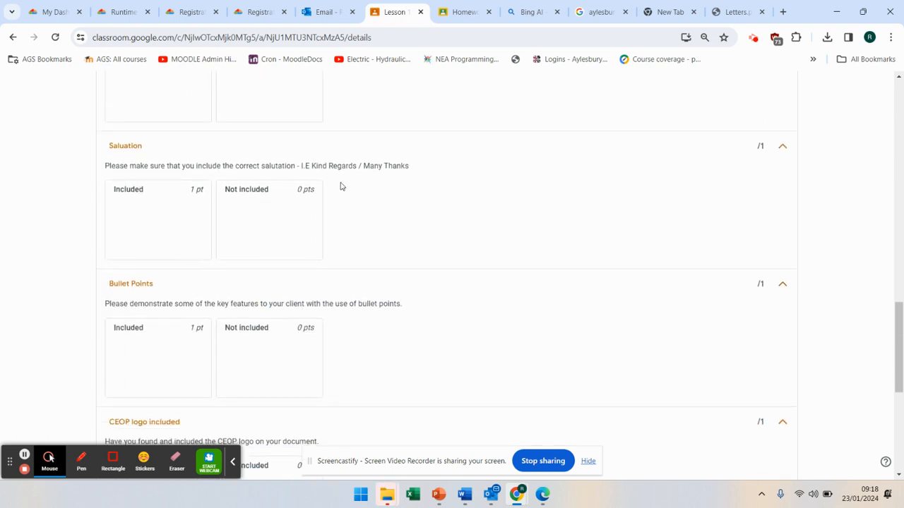
{"action": "mouse_move", "coordinate": [174, 306]}
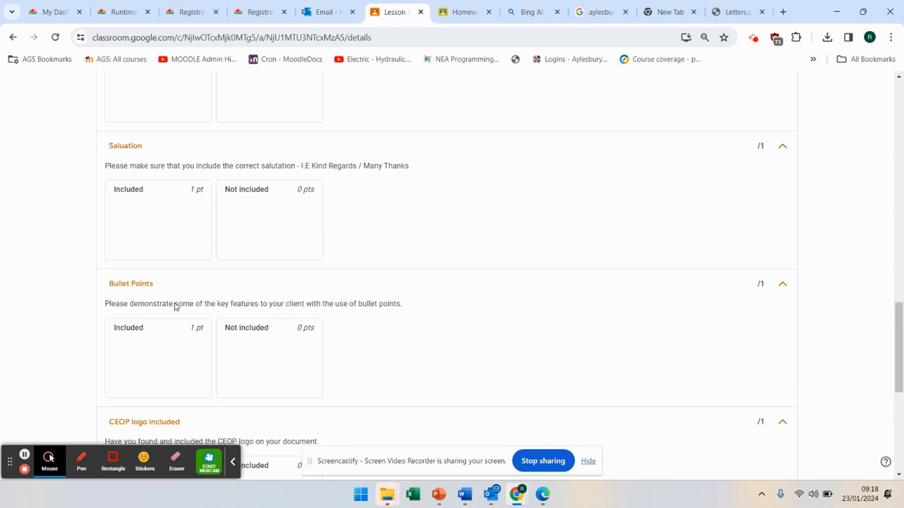
{"action": "mouse_move", "coordinate": [231, 363]}
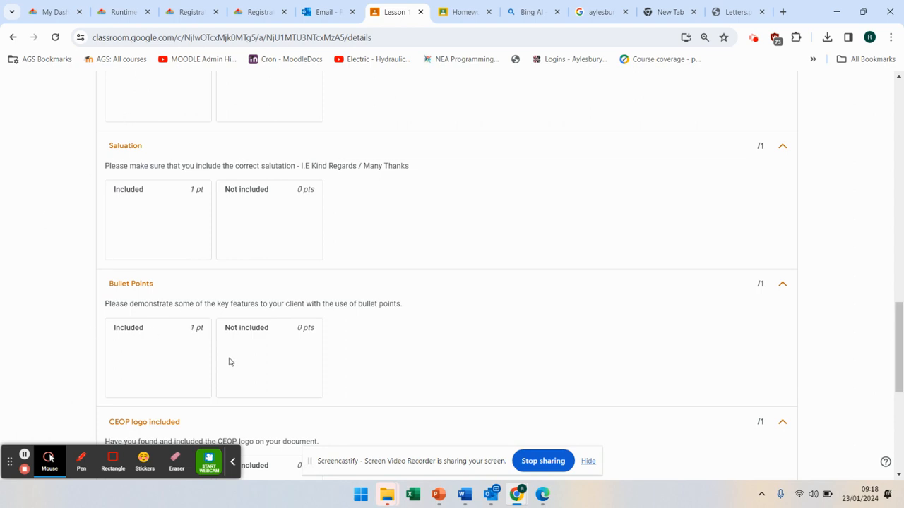
{"action": "scroll", "scroll_direction": "down", "scroll_amount": 3}
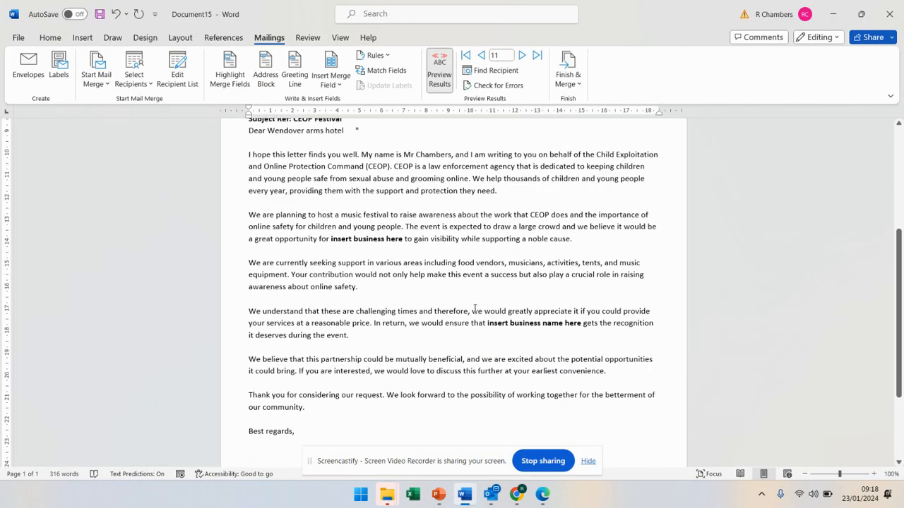
Step: List Food Vendors, Musicians and Activities as bullet points after 'including:'
{"action": "scroll", "scroll_direction": "down", "scroll_amount": 3}
{"action": "type", "text": "F"}
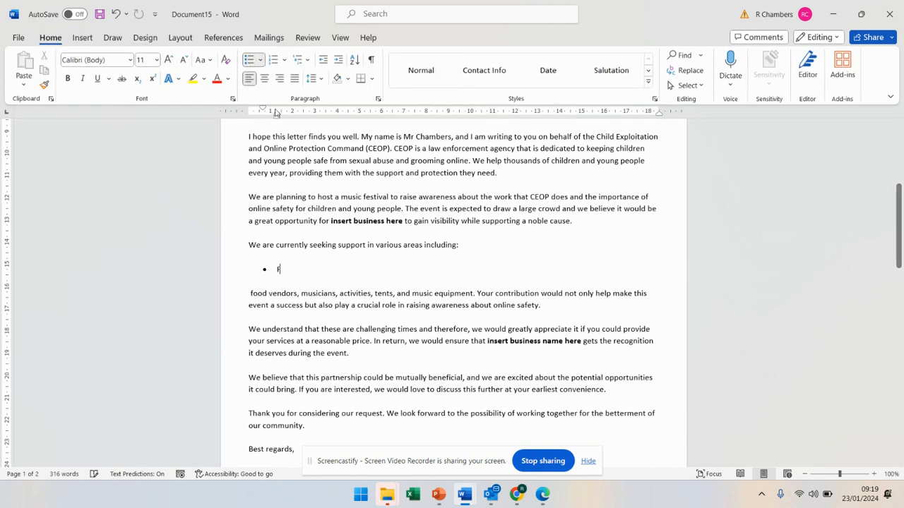
{"action": "type", "text": "ood Vendors"}
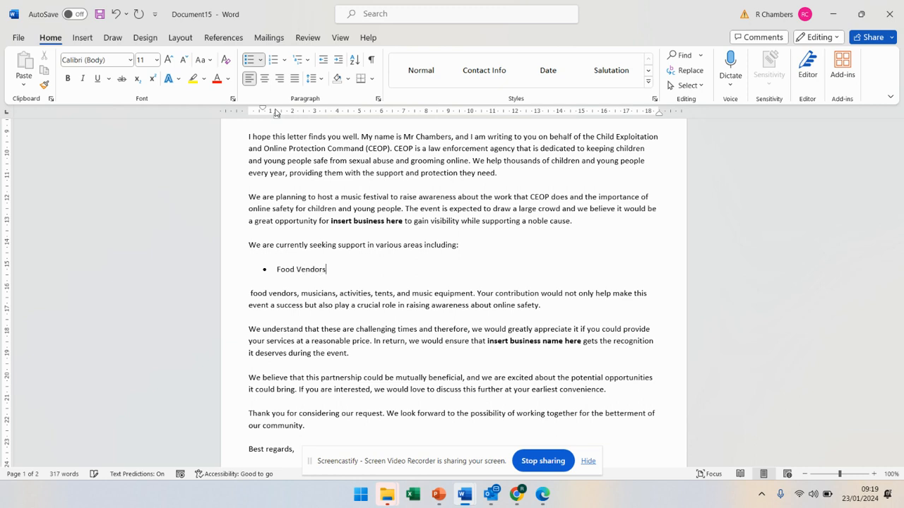
{"action": "type", "text": "Musicians"}
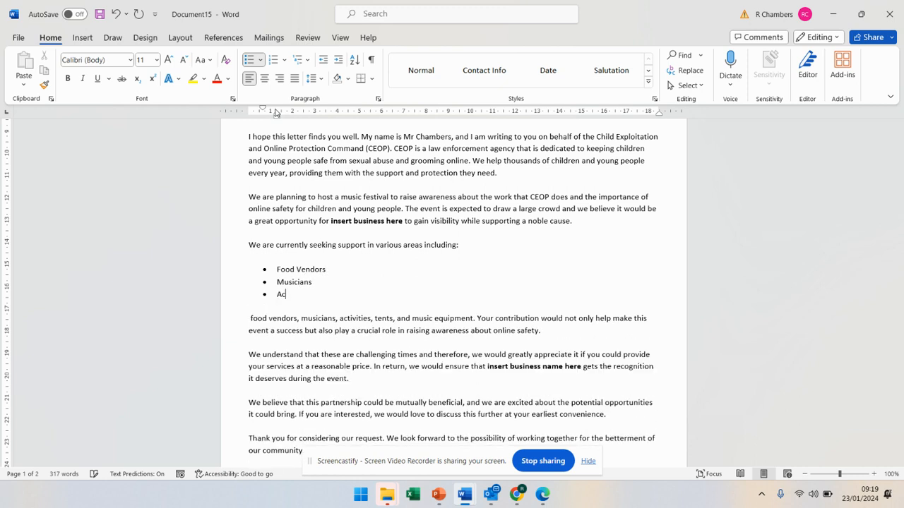
{"action": "type", "text": "tivities"}
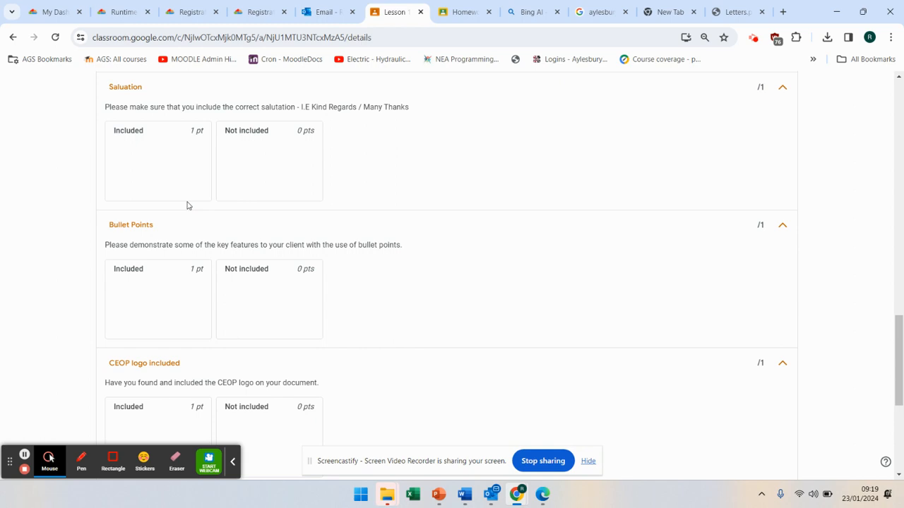
Step: Scroll the rubric down to the 'Has made use of shapes' and 'School logo' criteria
{"action": "scroll", "scroll_direction": "down", "scroll_amount": 3}
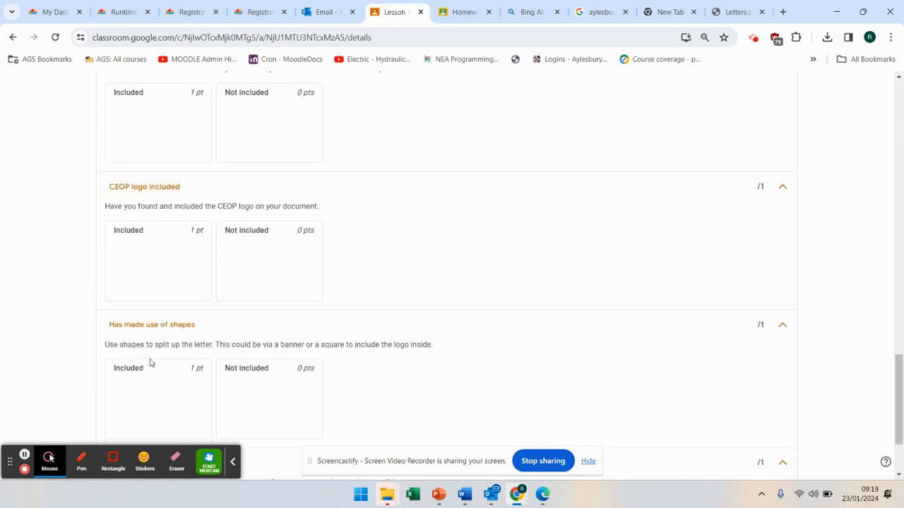
{"action": "mouse_move", "coordinate": [215, 240]}
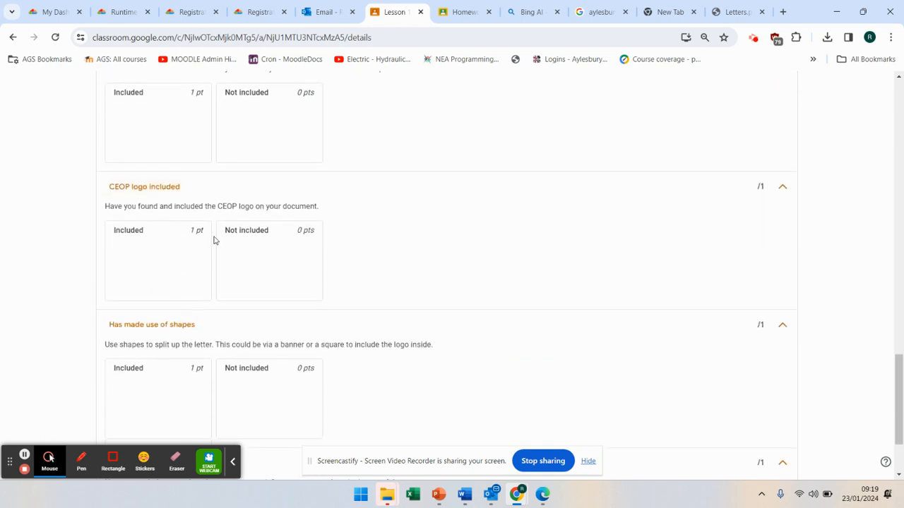
{"action": "scroll", "scroll_direction": "down", "scroll_amount": 3}
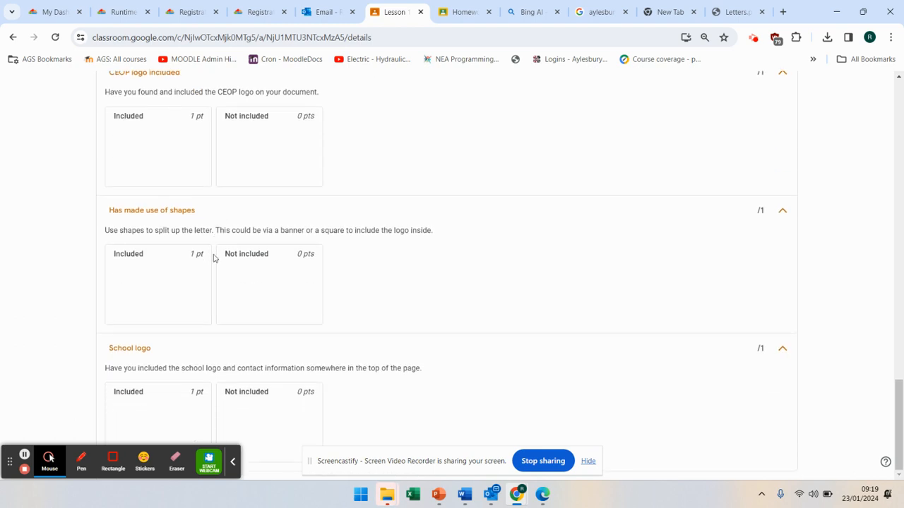
{"action": "mouse_move", "coordinate": [181, 368]}
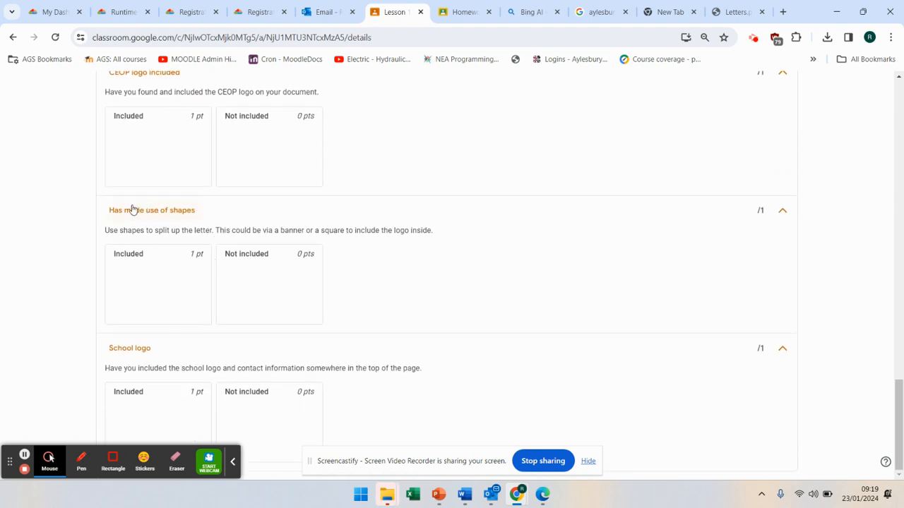
{"action": "mouse_move", "coordinate": [463, 494]}
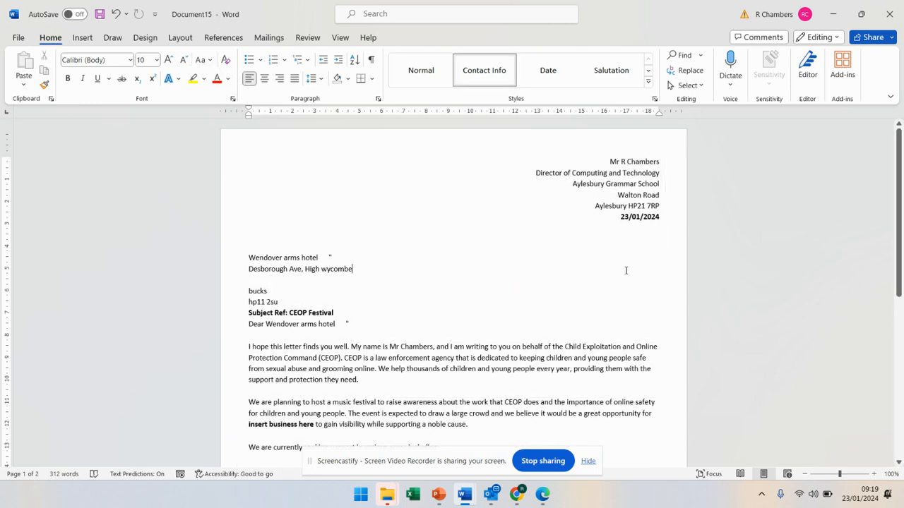
Step: Draw a red horizontal line separating the school address from the recipient address
{"action": "left_click", "coordinate": [82, 38]}
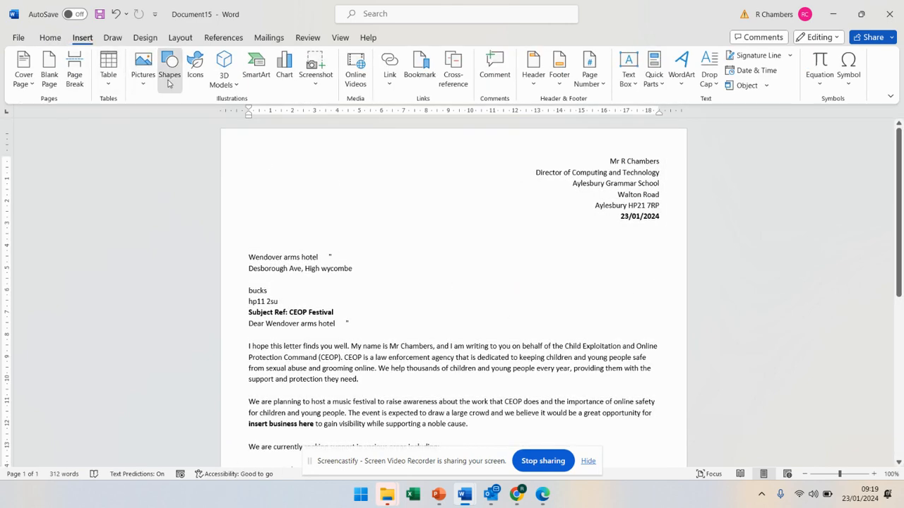
{"action": "left_click", "coordinate": [170, 64]}
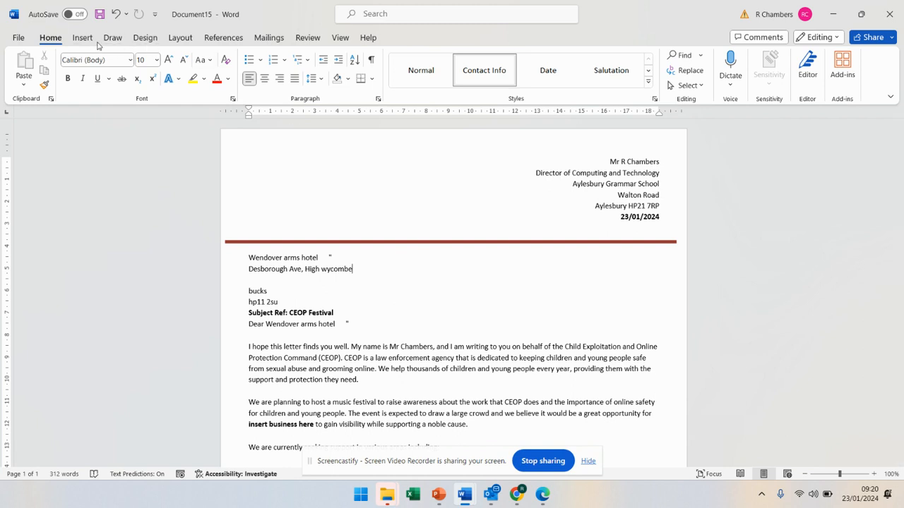
{"action": "left_click", "coordinate": [82, 37]}
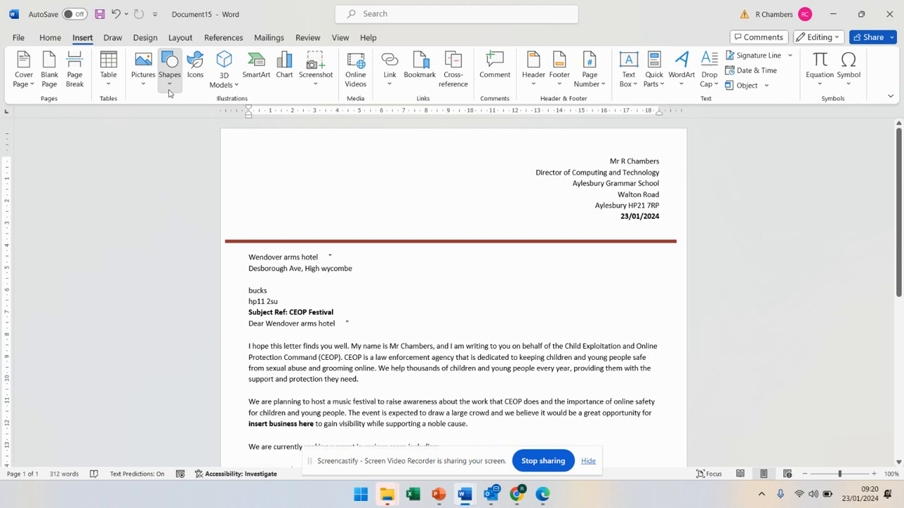
{"action": "left_click", "coordinate": [170, 67]}
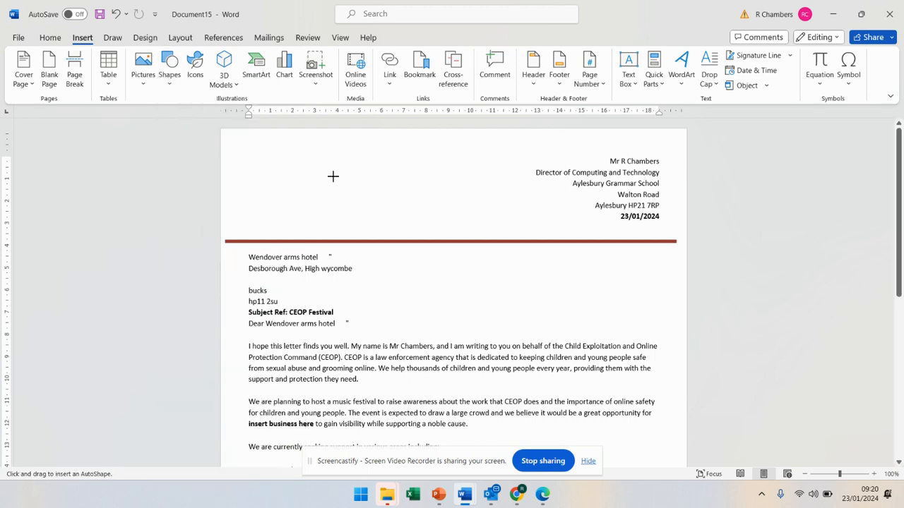
Step: Draw a blue oval, wrap it Behind Text, and drag it over the opening paragraphs
{"action": "left_click_drag", "start_coordinate": [277, 190], "coordinate": [383, 305]}
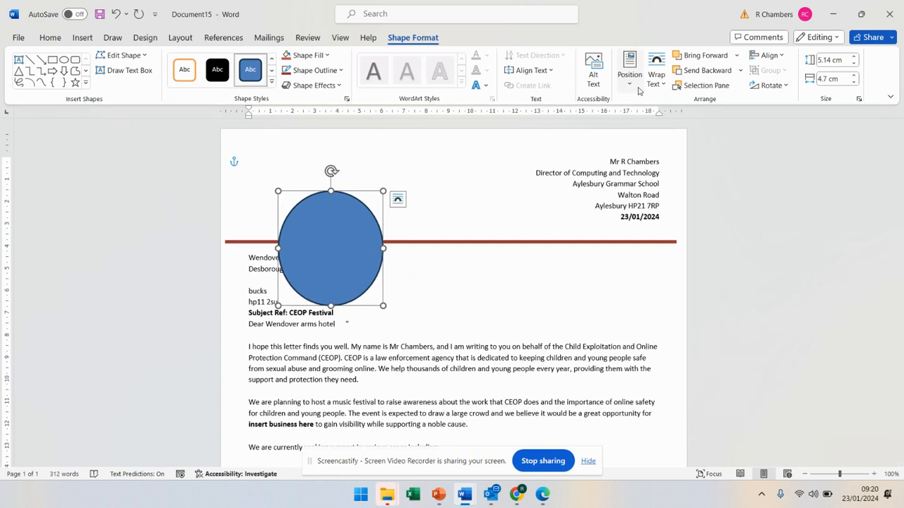
{"action": "left_click", "coordinate": [628, 70]}
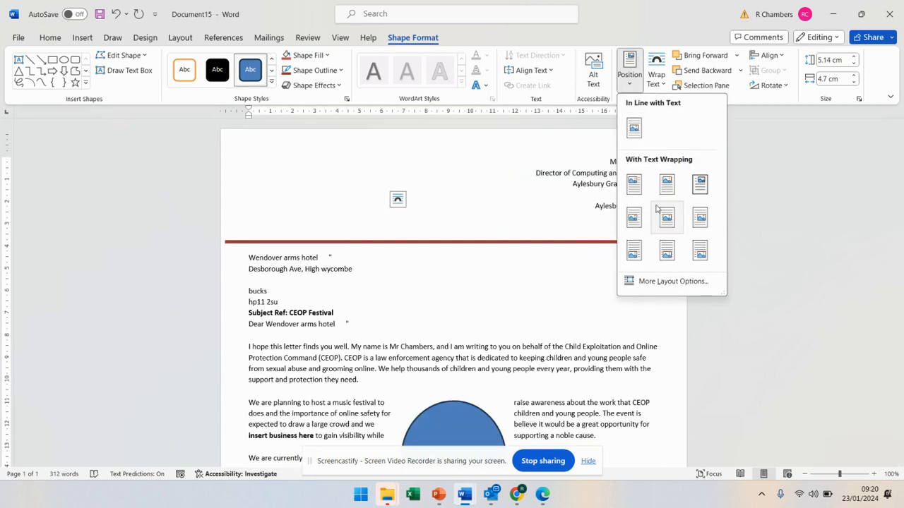
{"action": "left_click", "coordinate": [633, 127]}
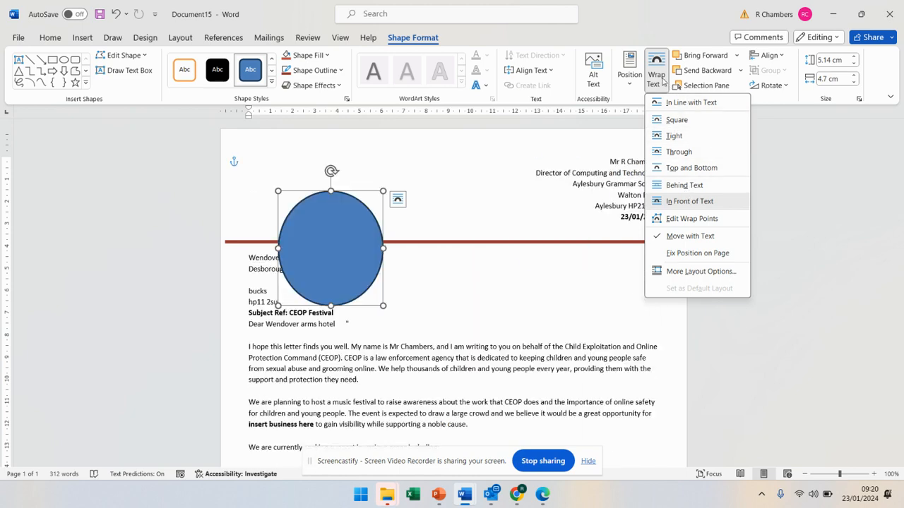
{"action": "left_click", "coordinate": [629, 67]}
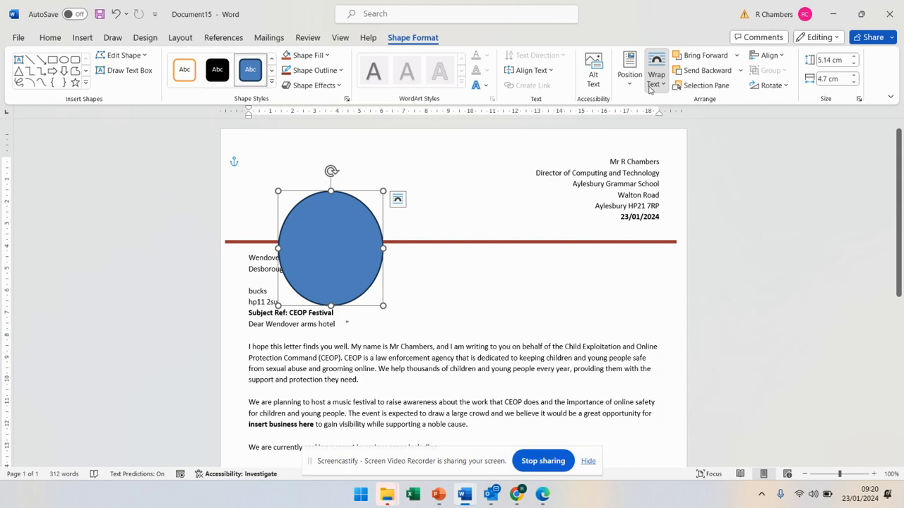
{"action": "left_click", "coordinate": [656, 70]}
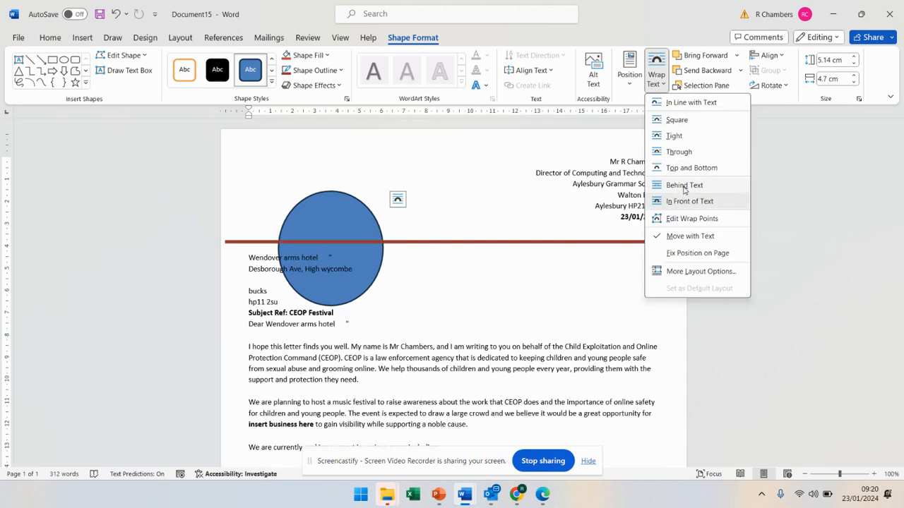
{"action": "left_click", "coordinate": [684, 185]}
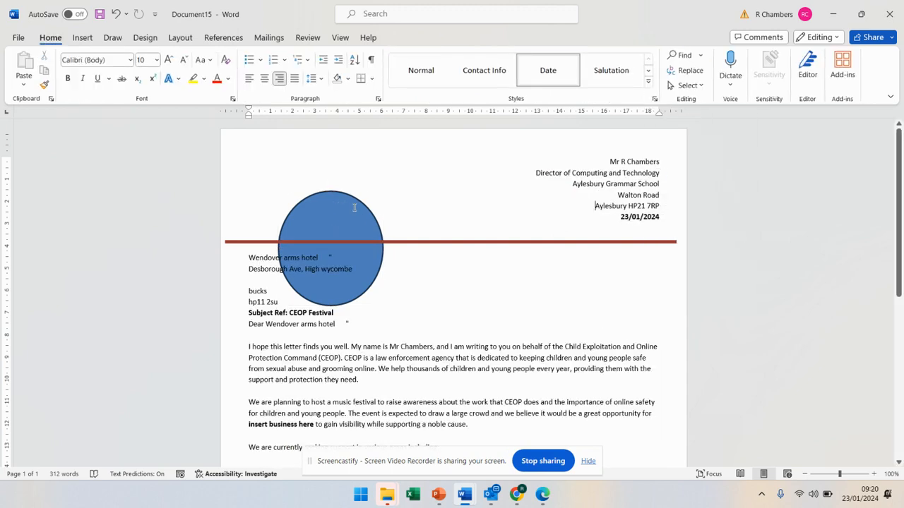
{"action": "left_click_drag", "start_coordinate": [330, 247], "coordinate": [331, 403]}
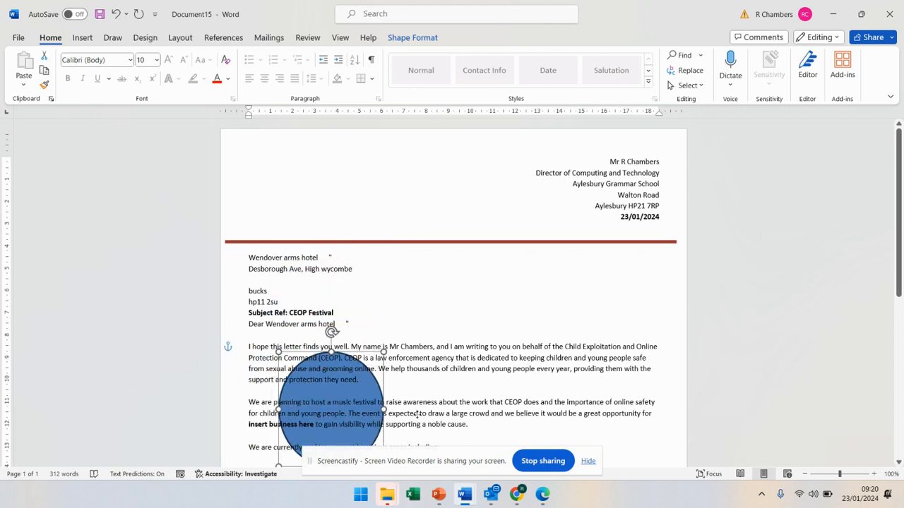